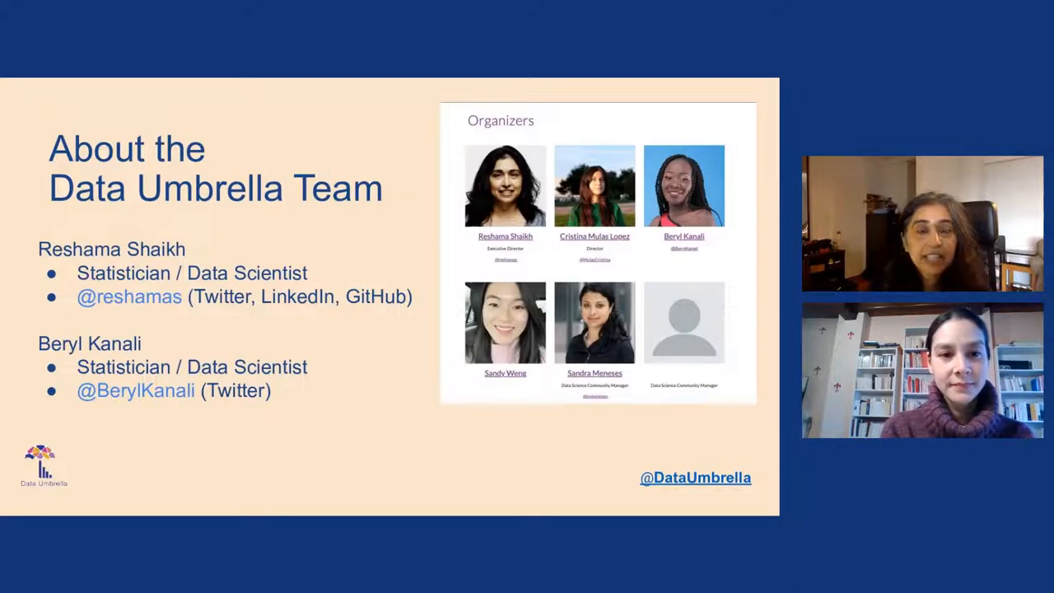
- Advance from the Data Umbrella team slide to the YouTube channel slide
key(right)
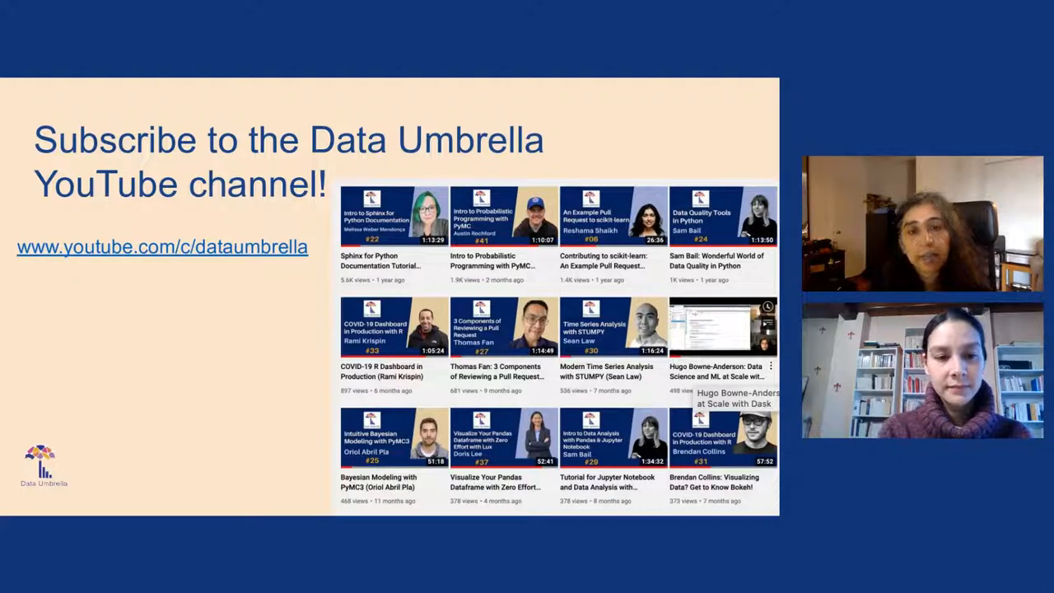
- Advance to the Data Umbrella Resources slide listing conferences, guides and AI ethics
key(right)
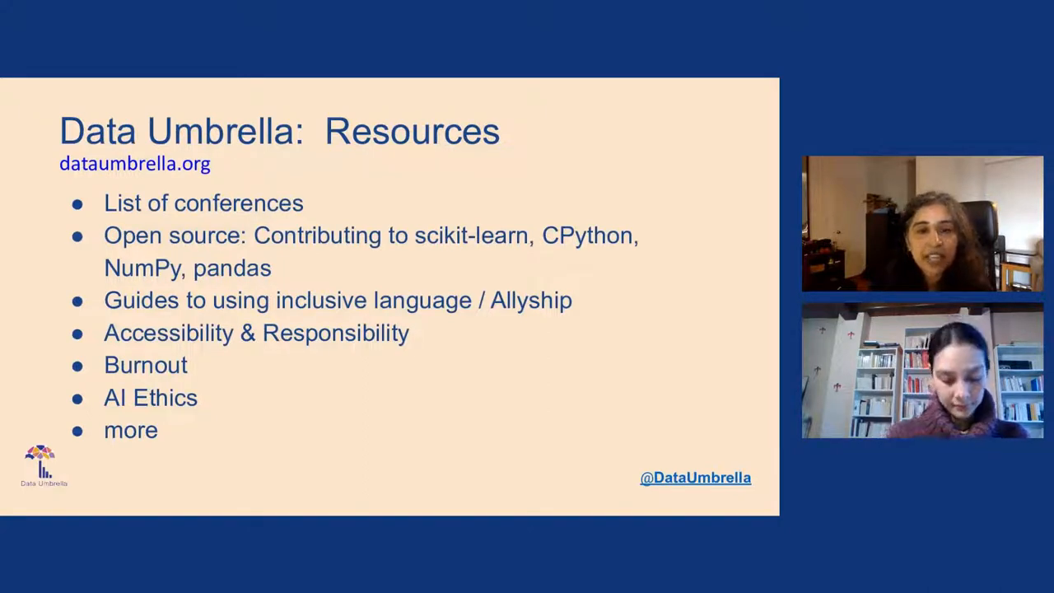
key(right)
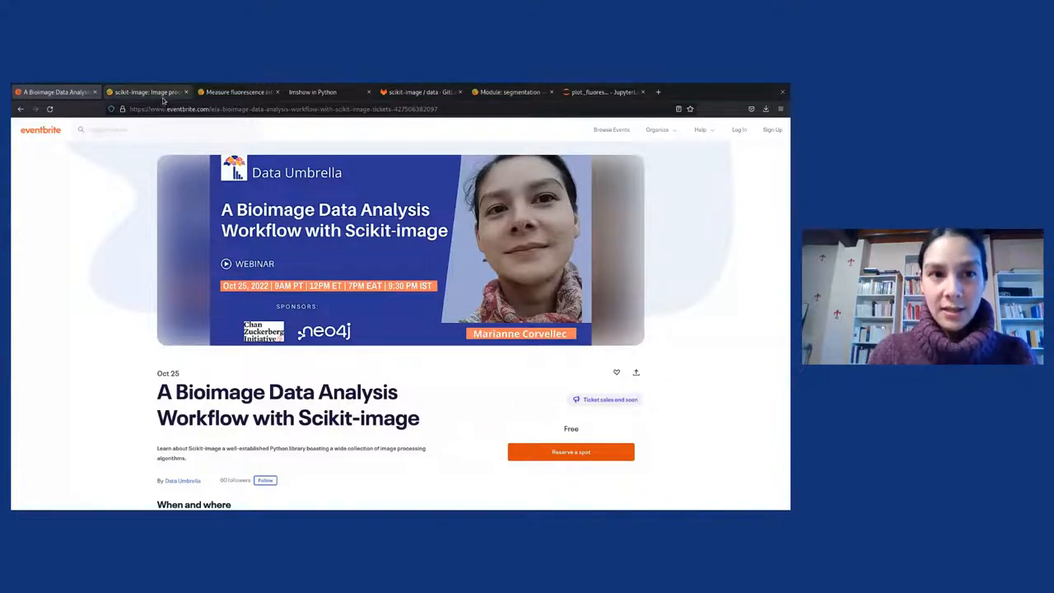
- Switch to the scikit-image homepage tab showing stable release 0.19.3
click(146, 92)
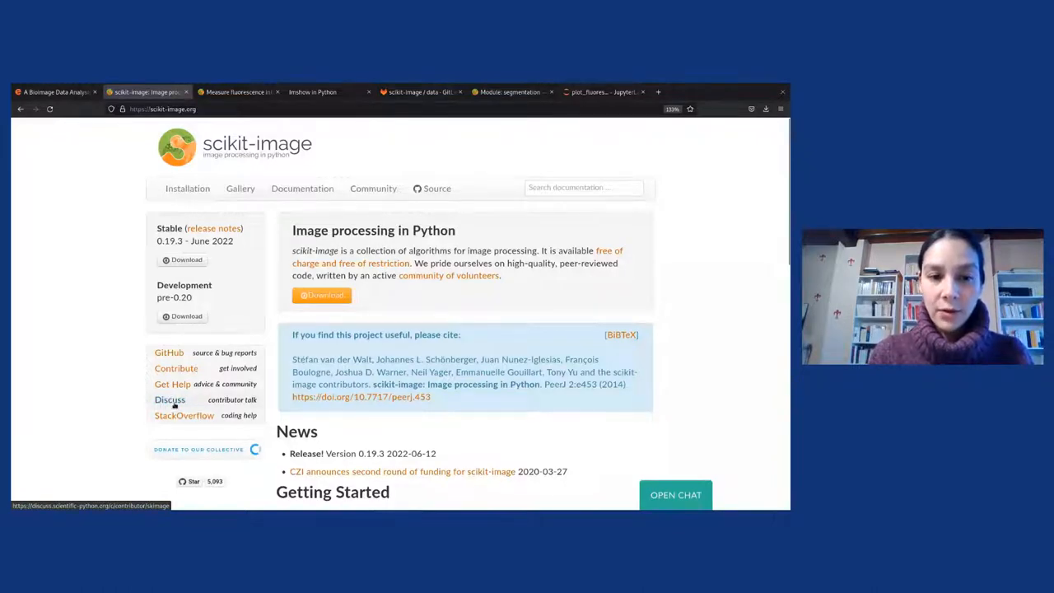
mouse_move(116, 390)
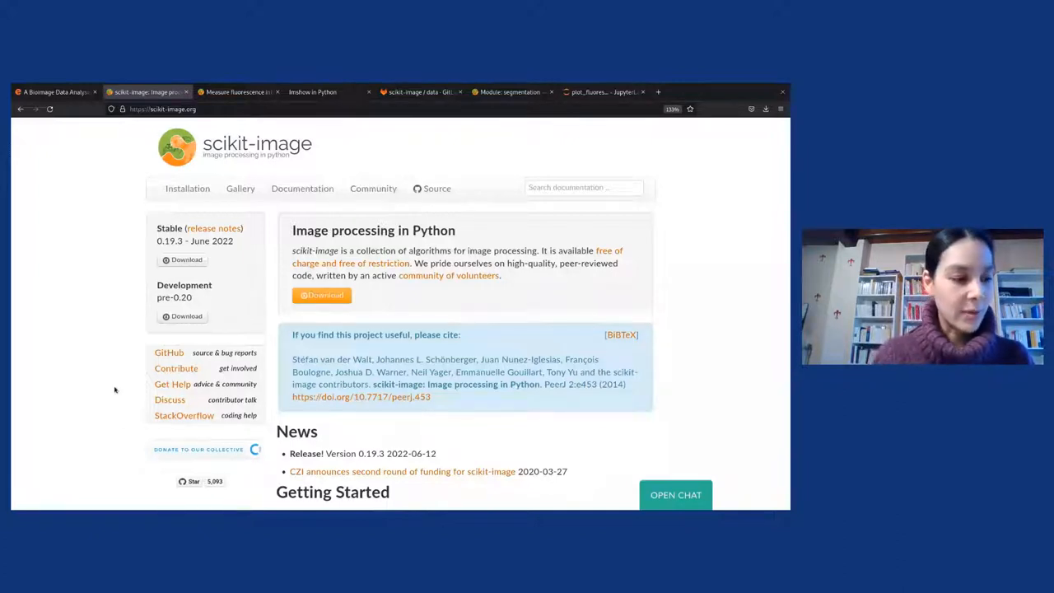
mouse_move(76, 337)
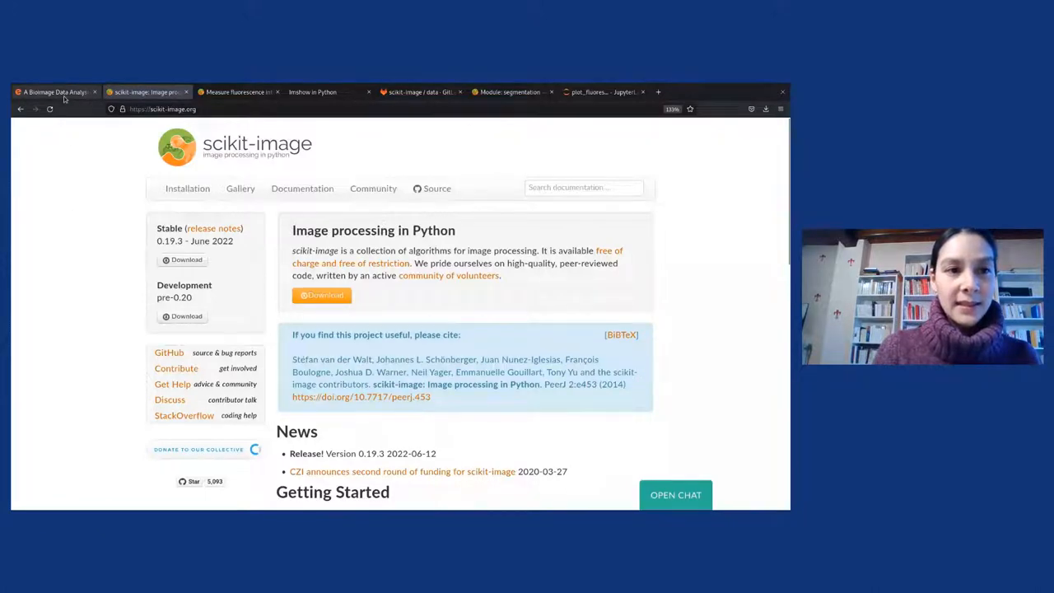
- Return to the Eventbrite page, then show the fluorescence measurement tutorial tab
click(54, 92)
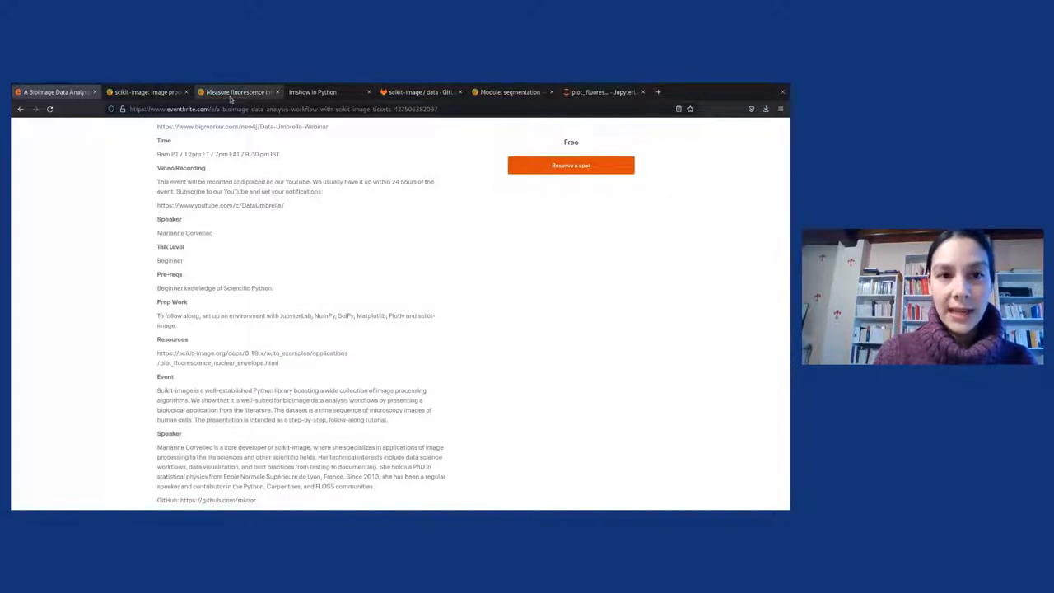
click(238, 91)
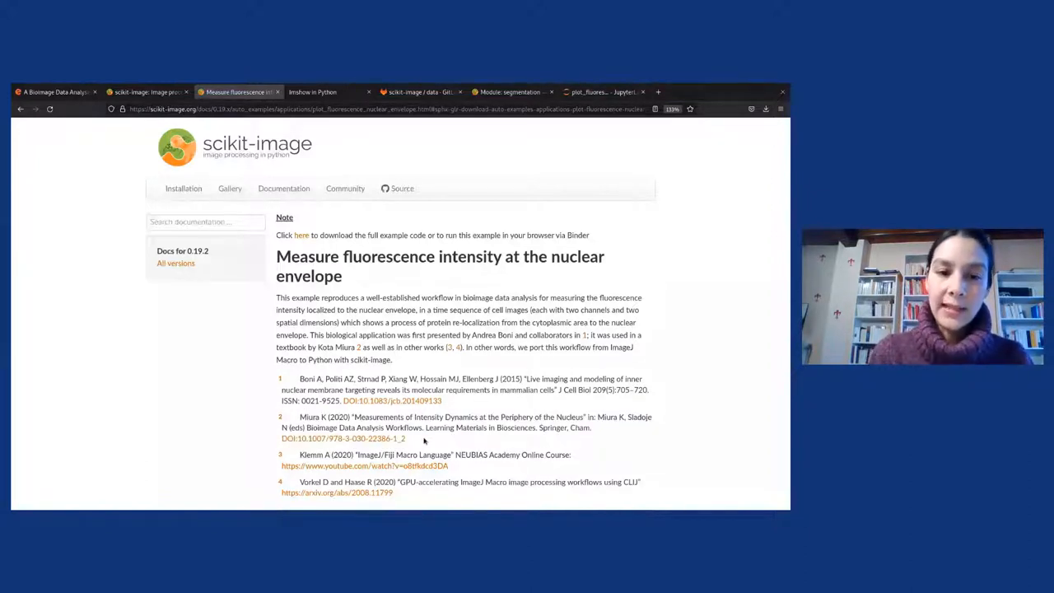
- Highlight the first literature reference and scroll toward the normalized intensity plot
drag(299, 378, 375, 390)
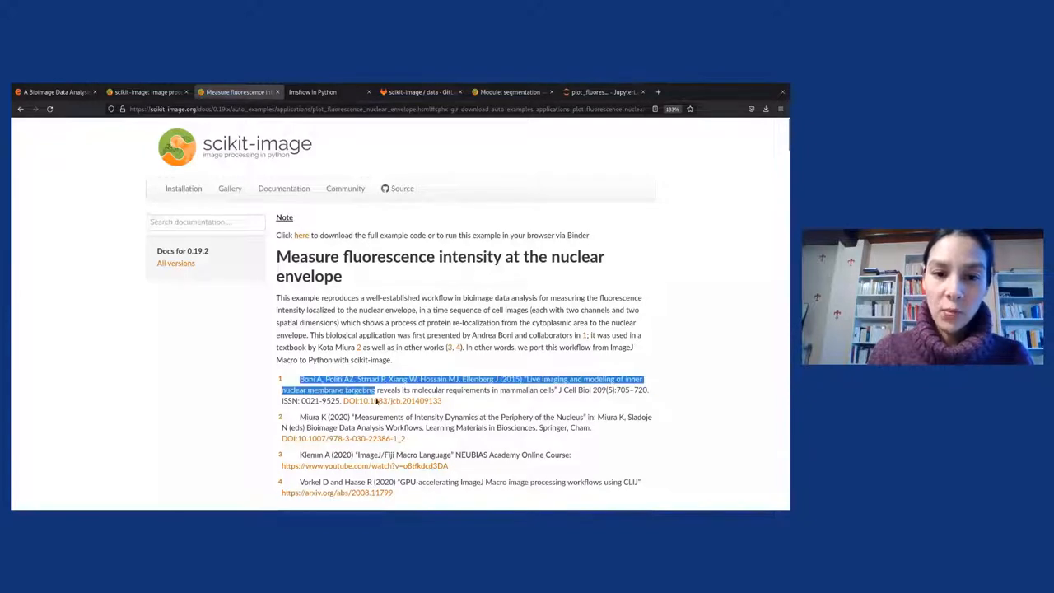
scroll(down, 3)
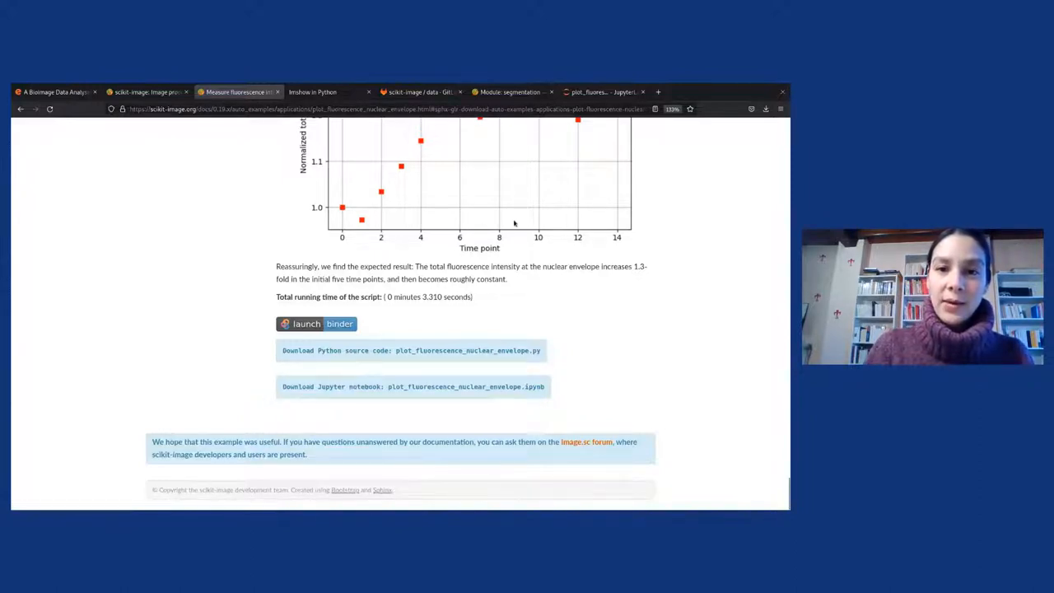
mouse_move(723, 246)
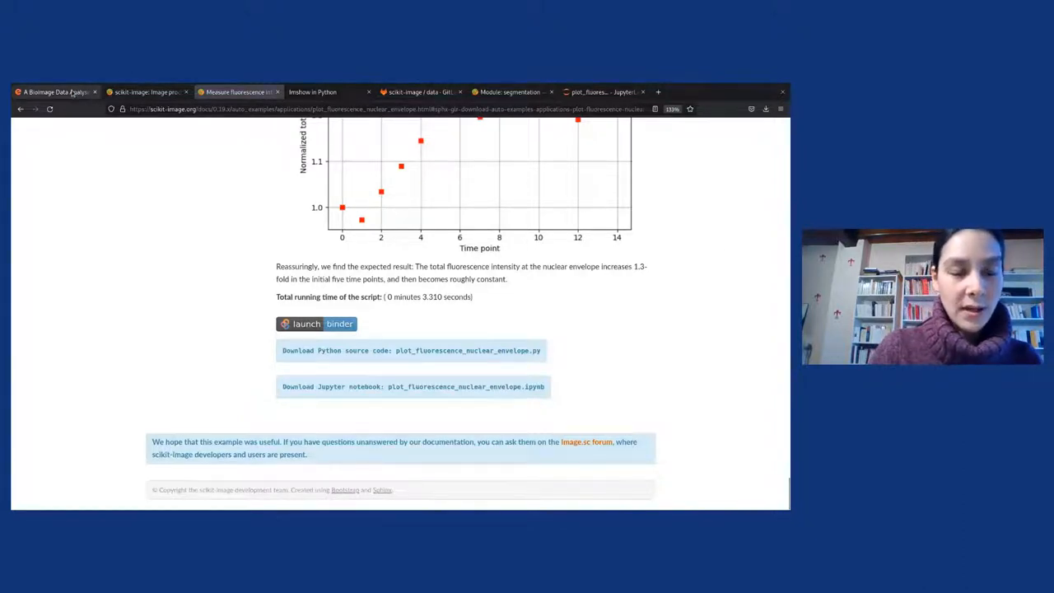
- Return to the 'A Bioimage Data Analysis' Eventbrite tab showing prep work and resources
click(54, 91)
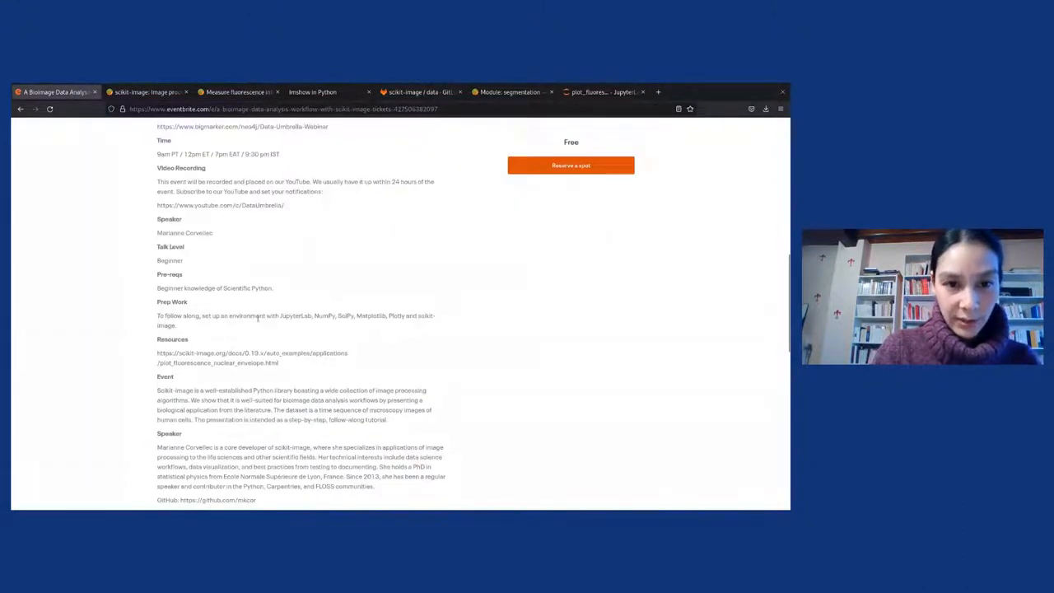
mouse_move(329, 330)
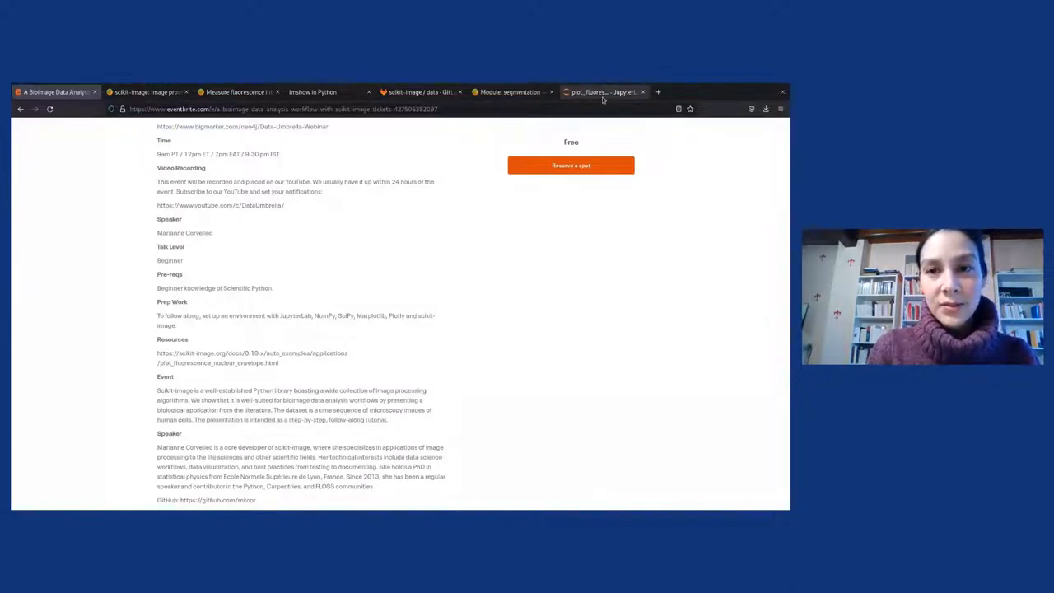
- Show the fluorescence notebook and run the import and version-print cells, printing 0.19.3
click(601, 92)
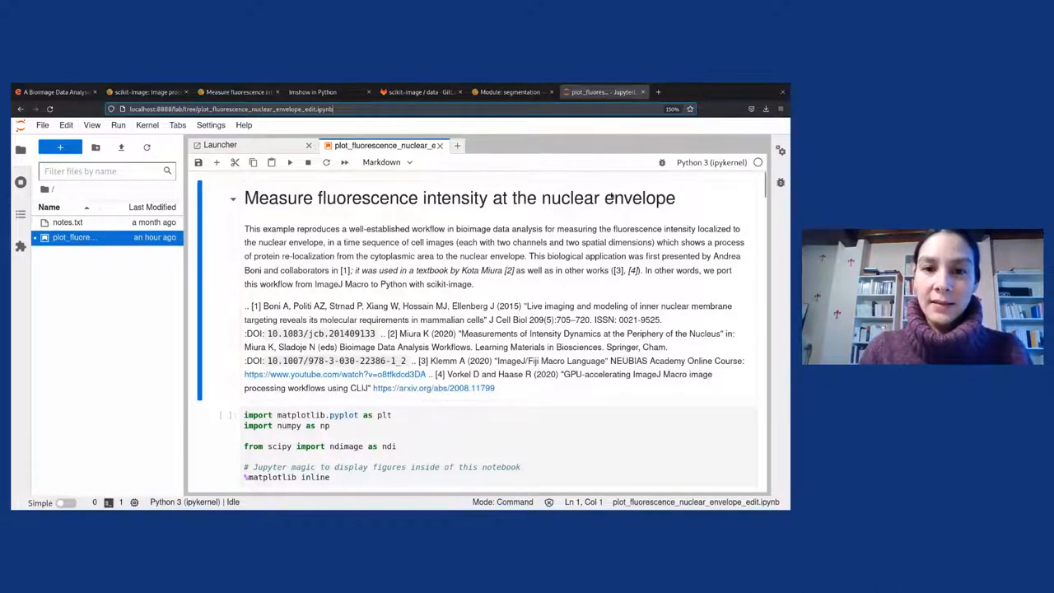
scroll(down, 3)
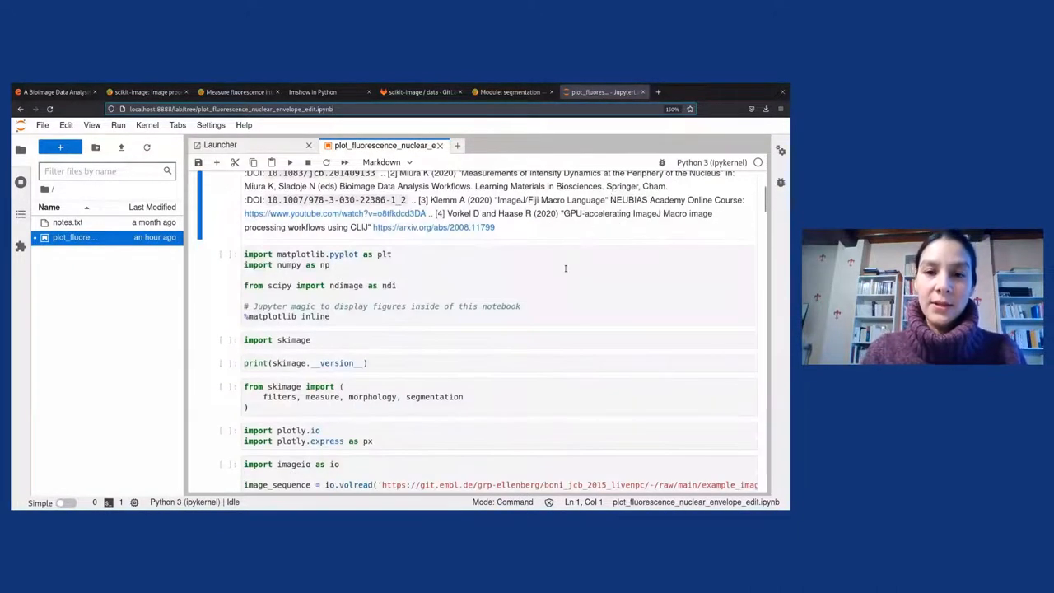
click(494, 265)
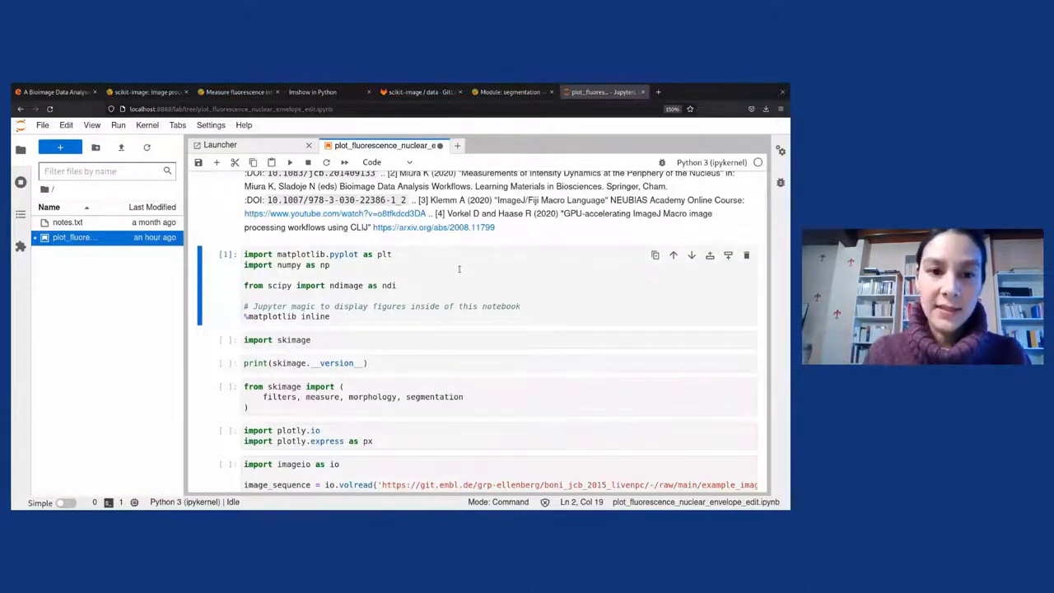
mouse_move(420, 338)
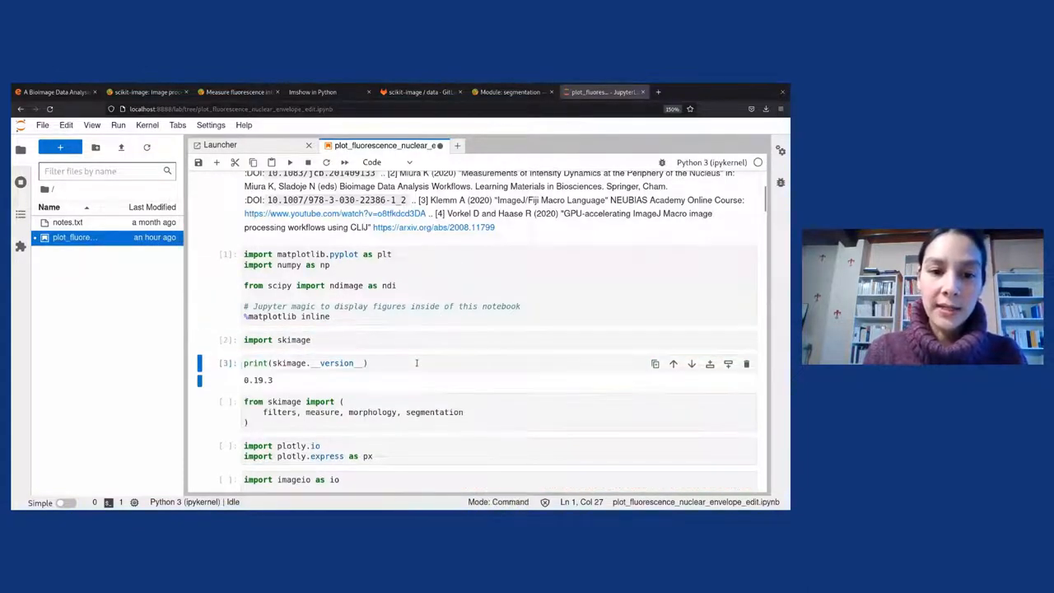
scroll(down, 3)
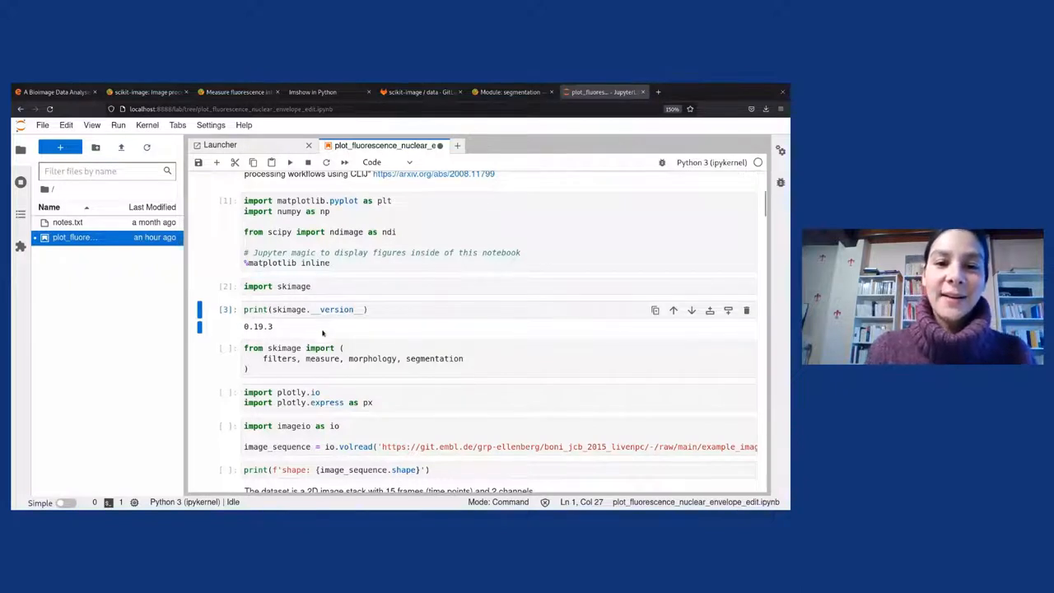
- Run the skimage submodule and Plotly import cells, then save the notebook
click(354, 368)
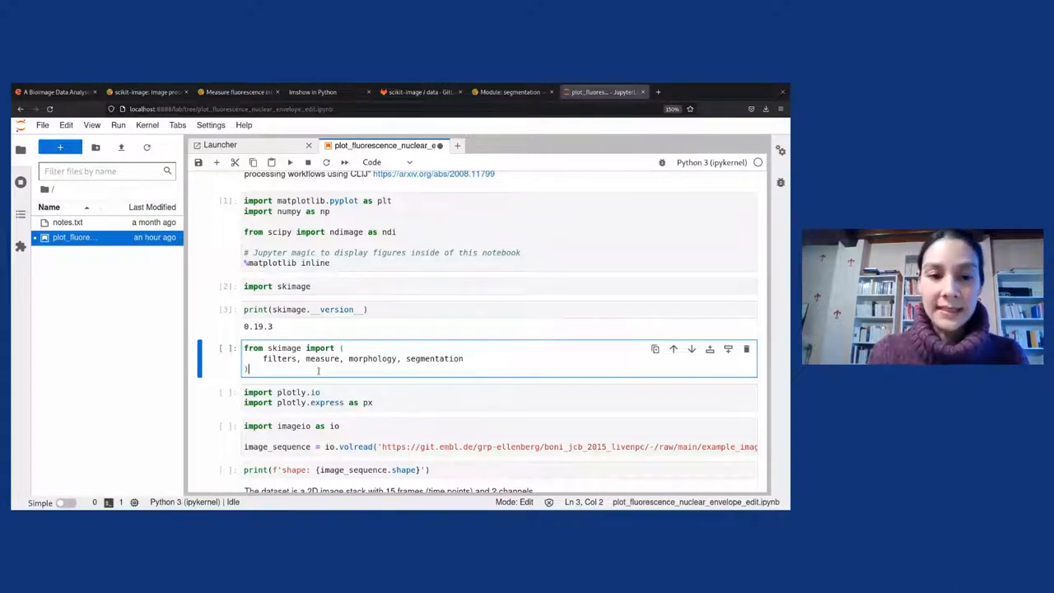
key(shift+enter)
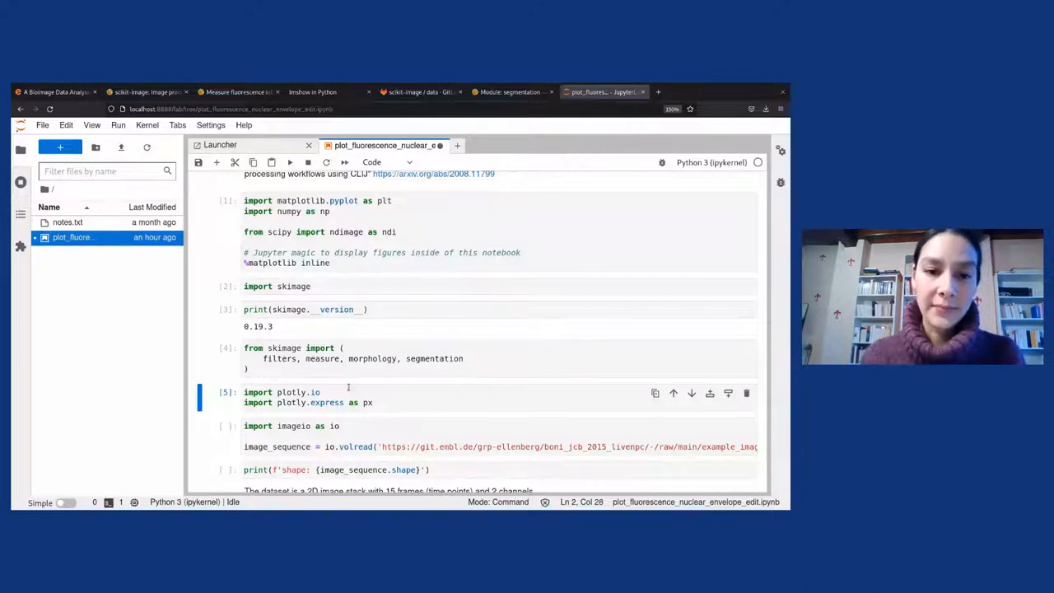
scroll(down, 3)
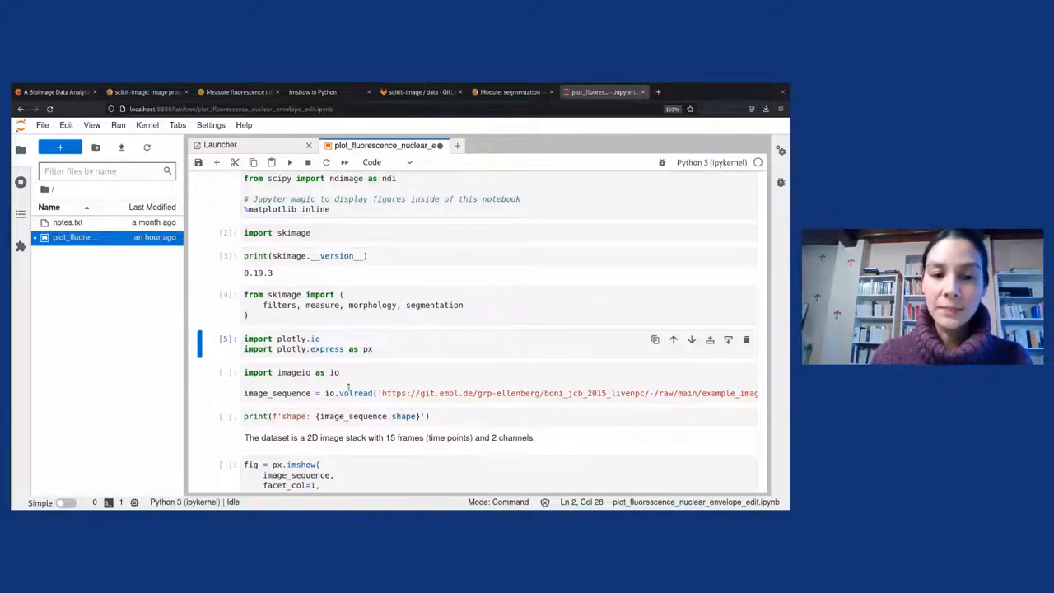
key(ctrl+s)
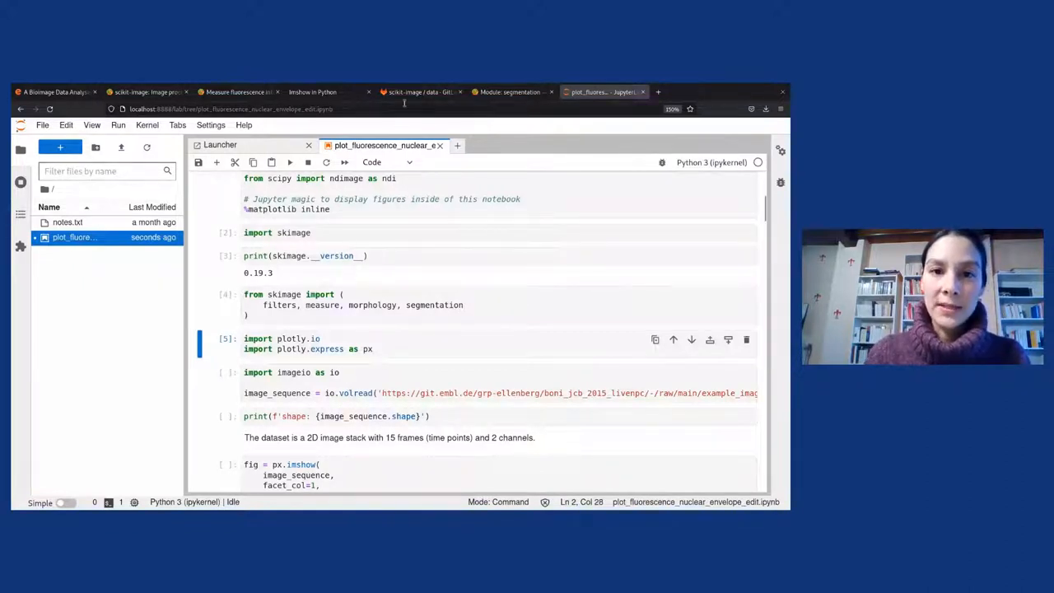
- Search the scikit-image/data GitLab README for the NPCsingleNucleus.tif description
click(420, 91)
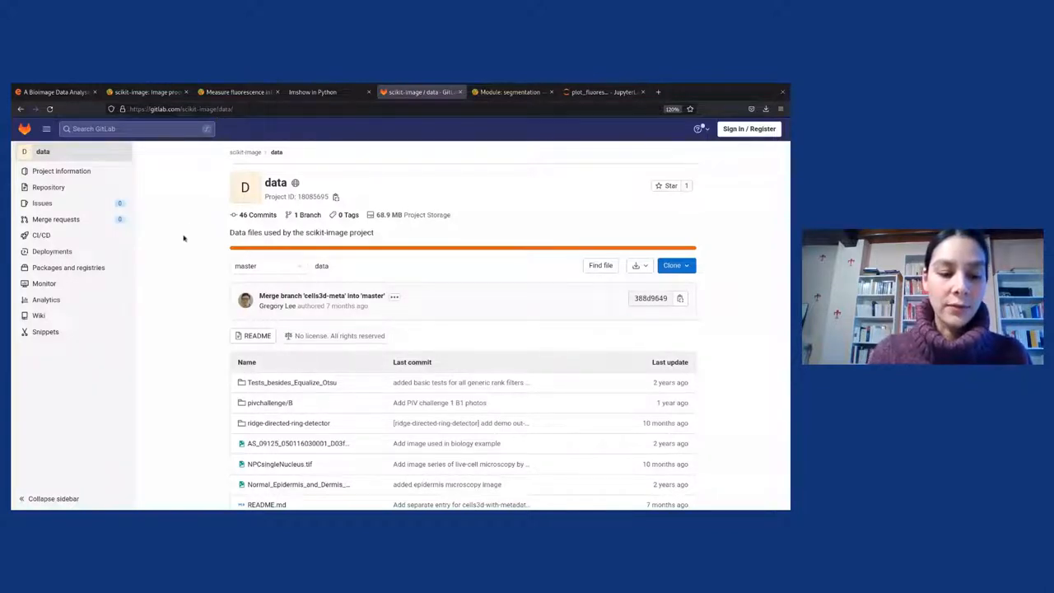
key(ctrl+f)
text(Andre)
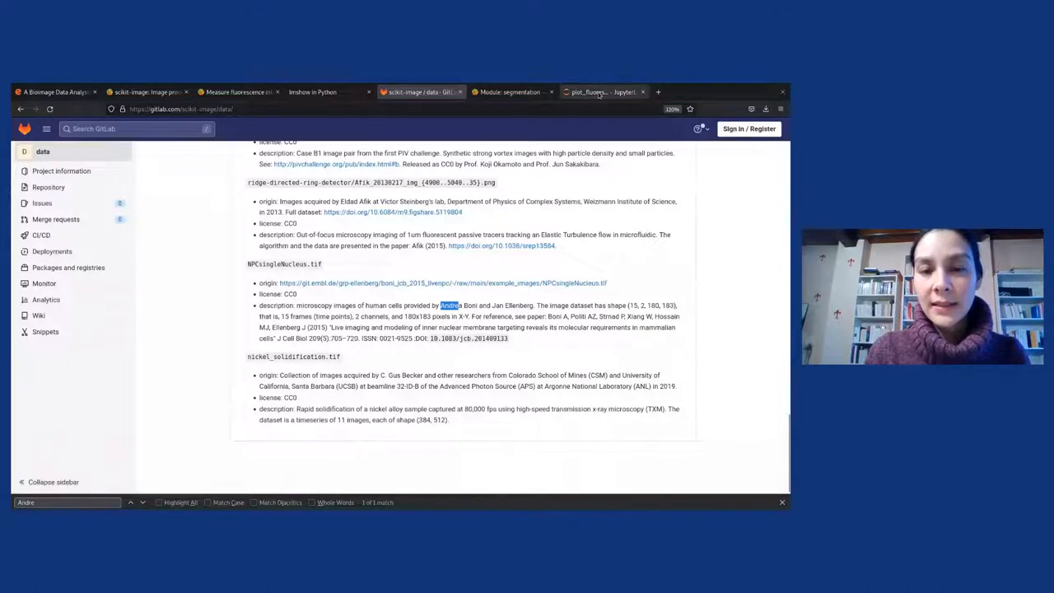
- Load the image sequence with imageio volread and print its shape (15, 2, 180, 183)
click(601, 92)
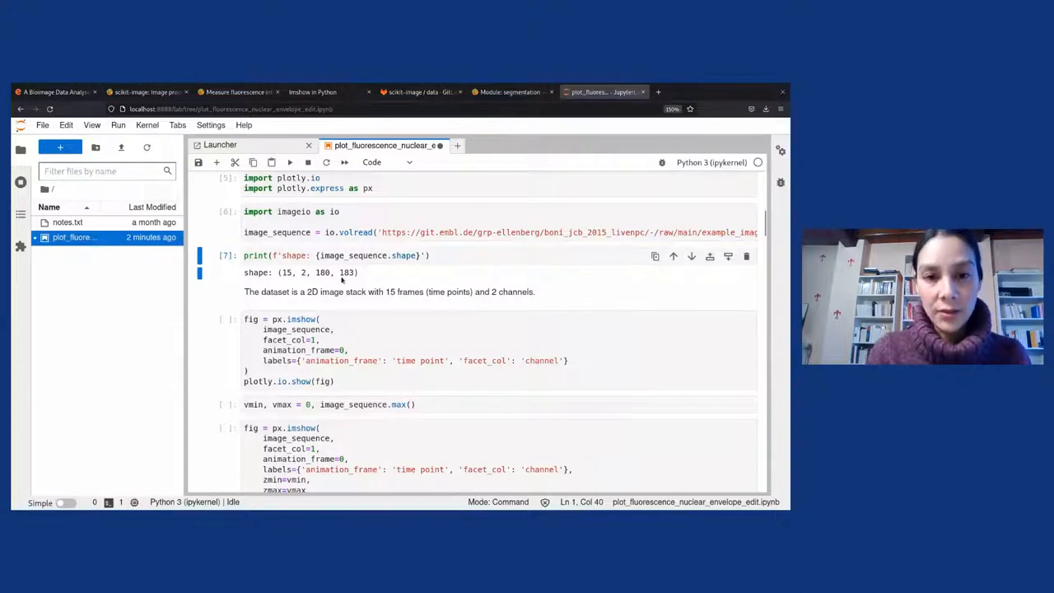
scroll(down, 3)
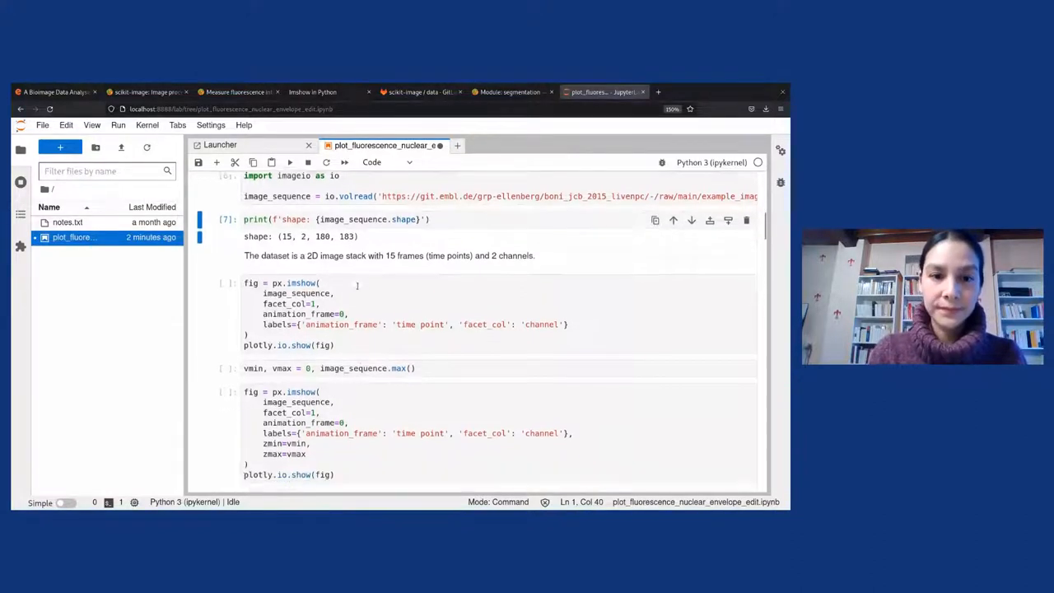
scroll(down, 3)
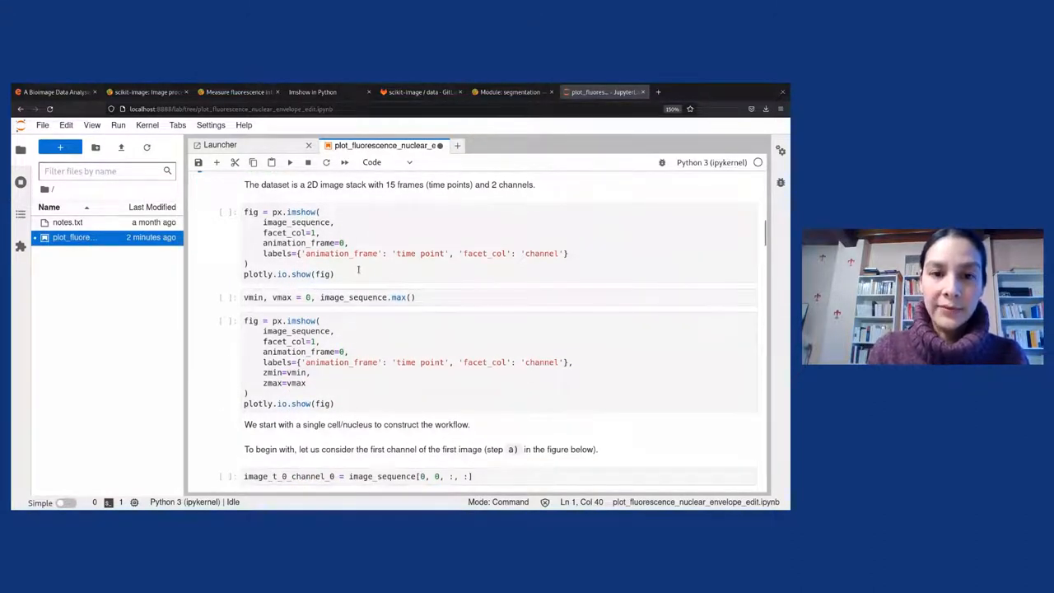
- Run the faceted two-channel px.imshow animation cell and start playback
click(289, 162)
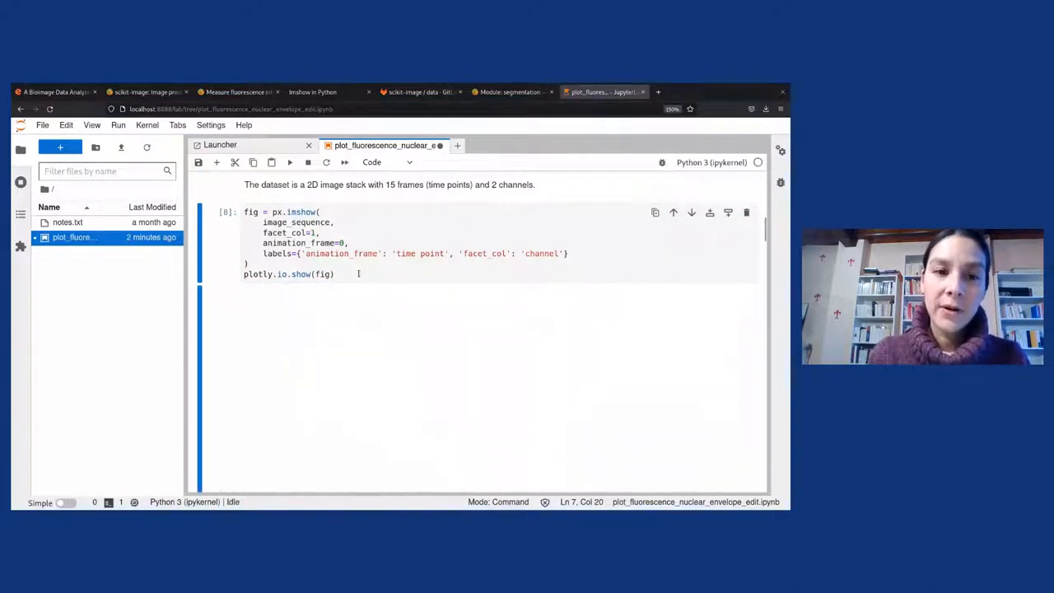
click(289, 161)
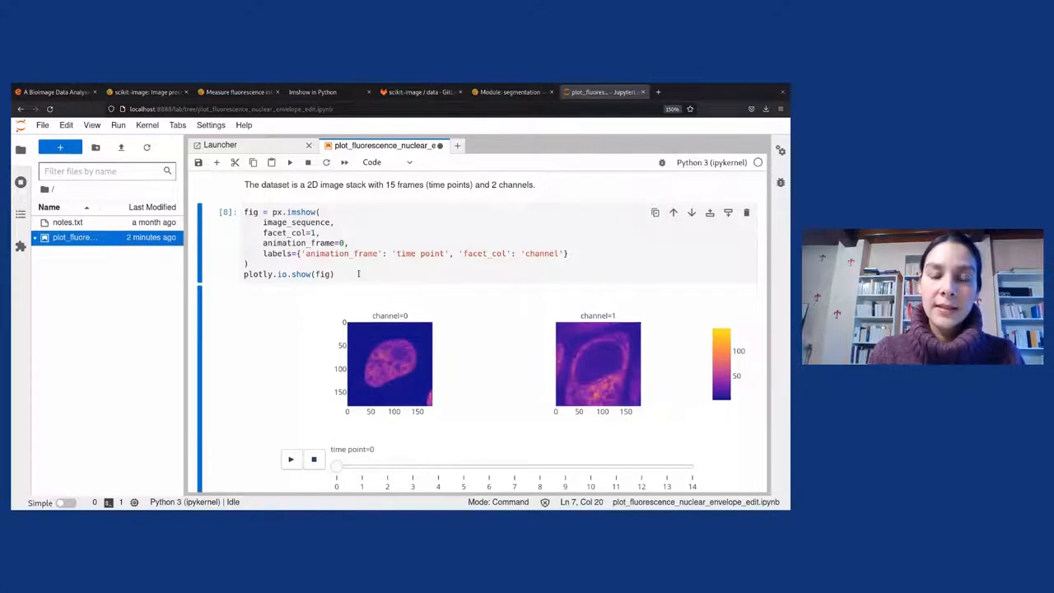
mouse_move(387, 366)
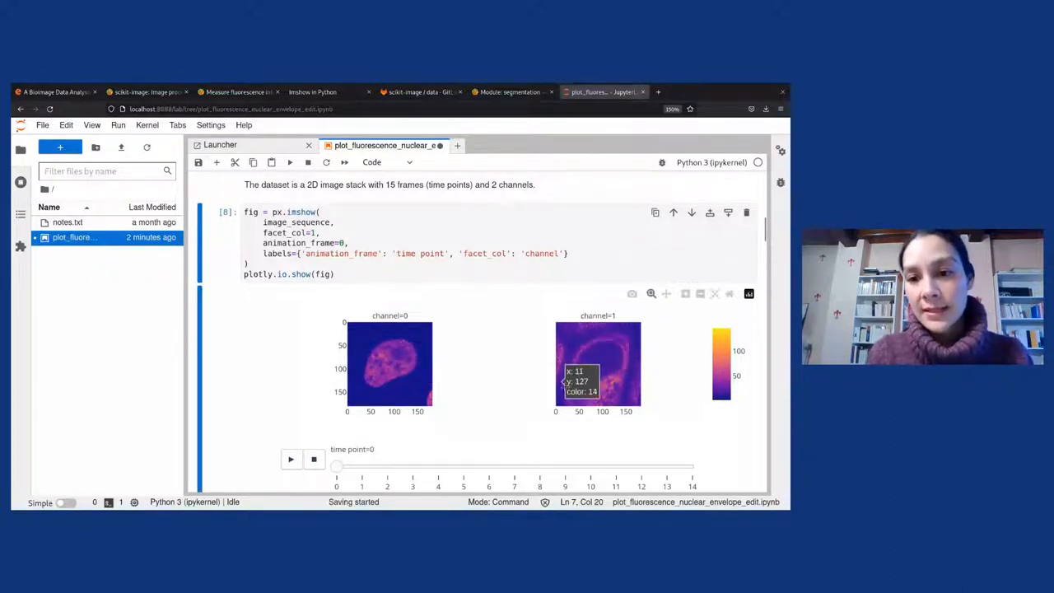
mouse_move(634, 391)
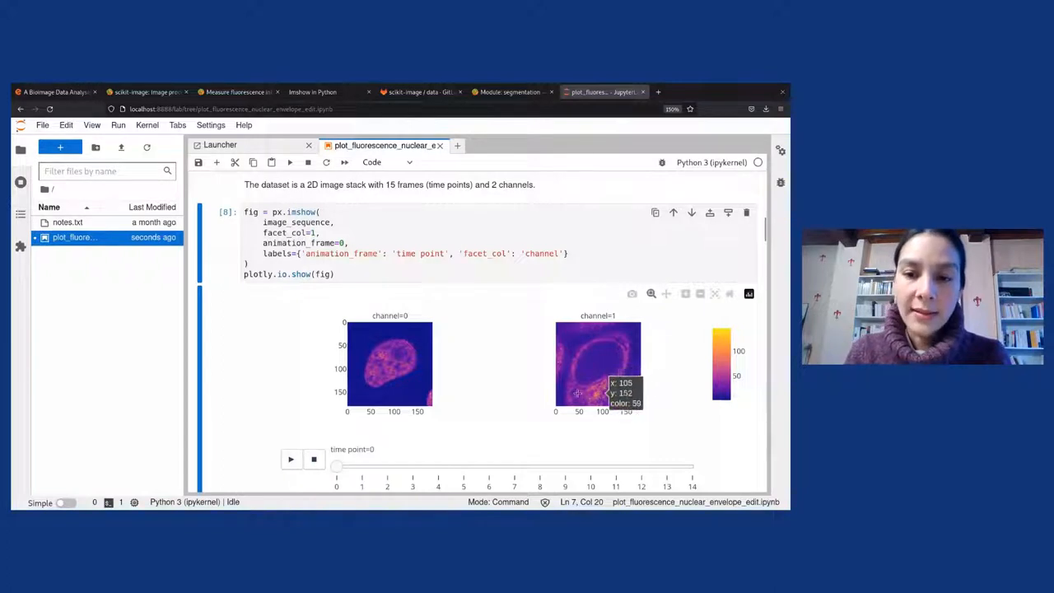
mouse_move(609, 389)
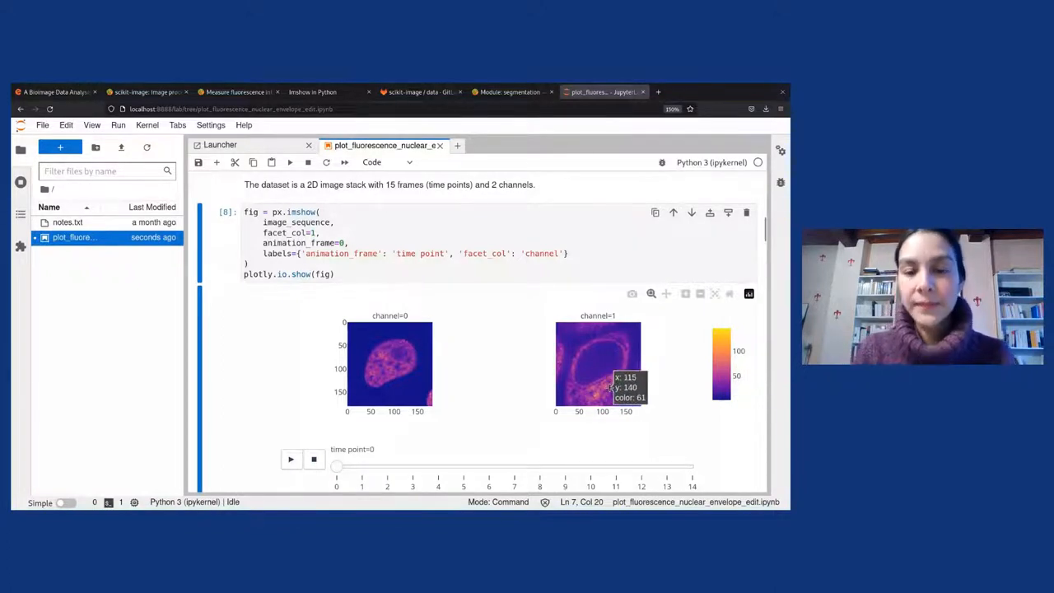
mouse_move(516, 385)
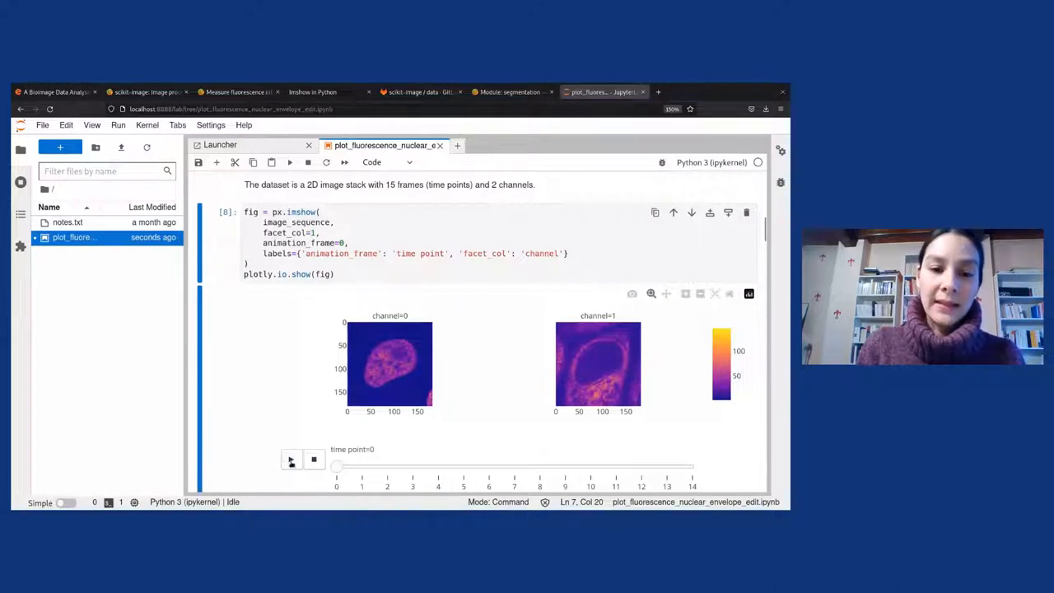
click(291, 459)
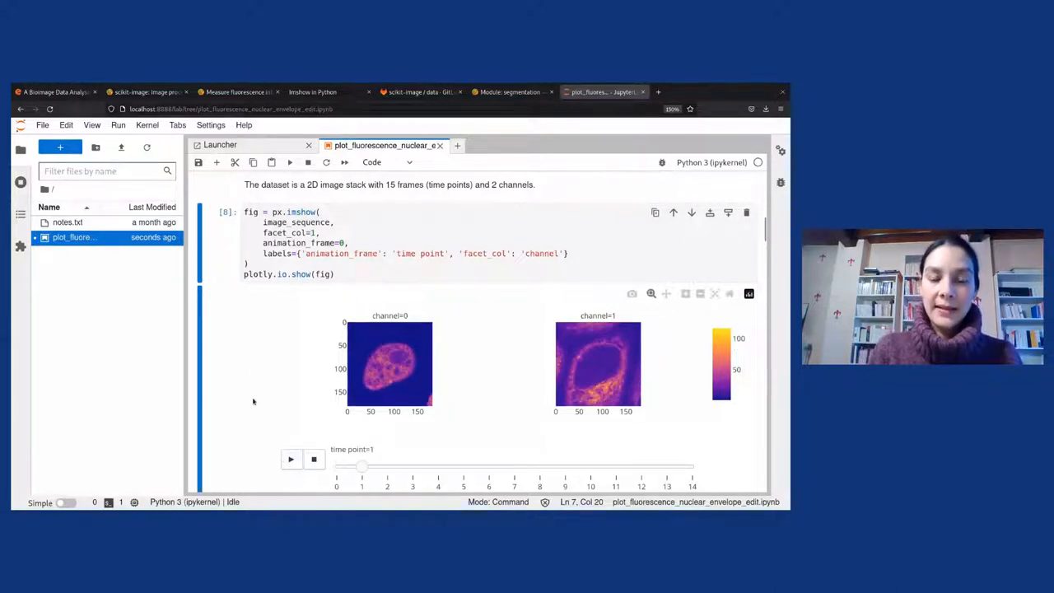
- Scrub the time-point slider forward through the frames to time point 14
drag(363, 466, 463, 466)
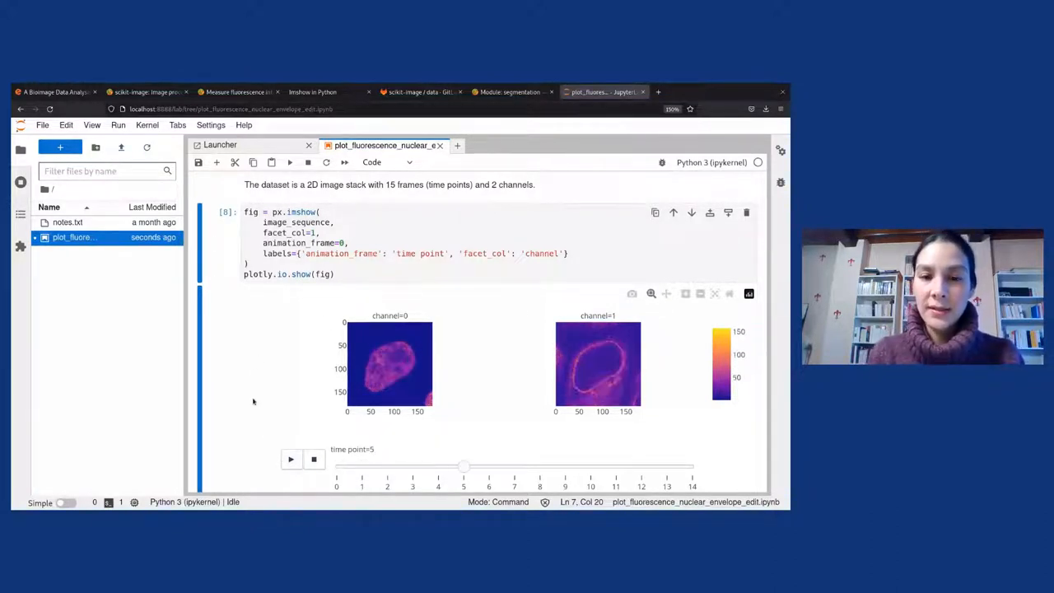
drag(464, 466, 564, 466)
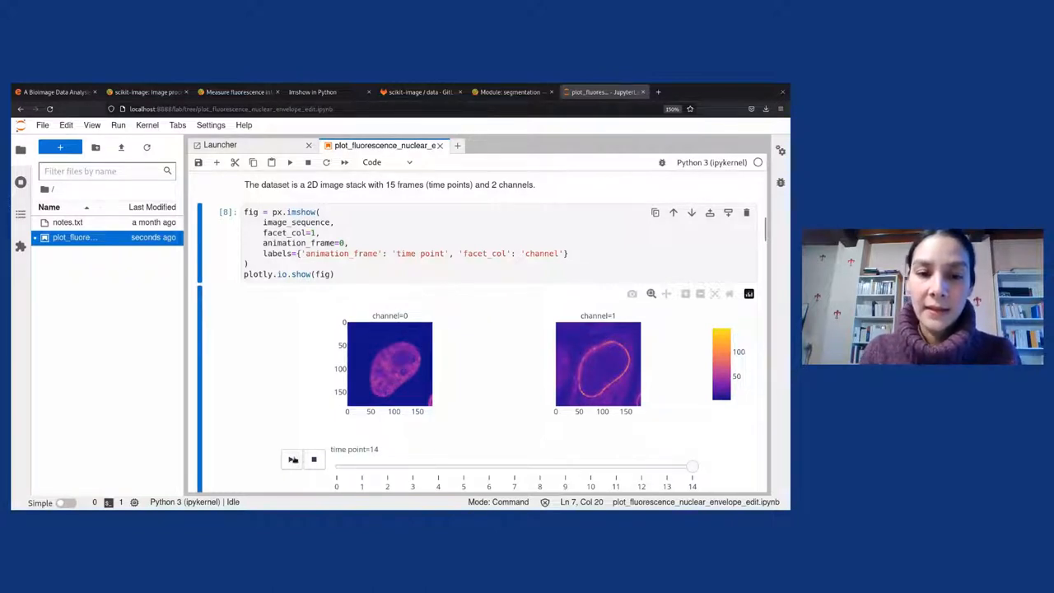
drag(692, 466, 387, 466)
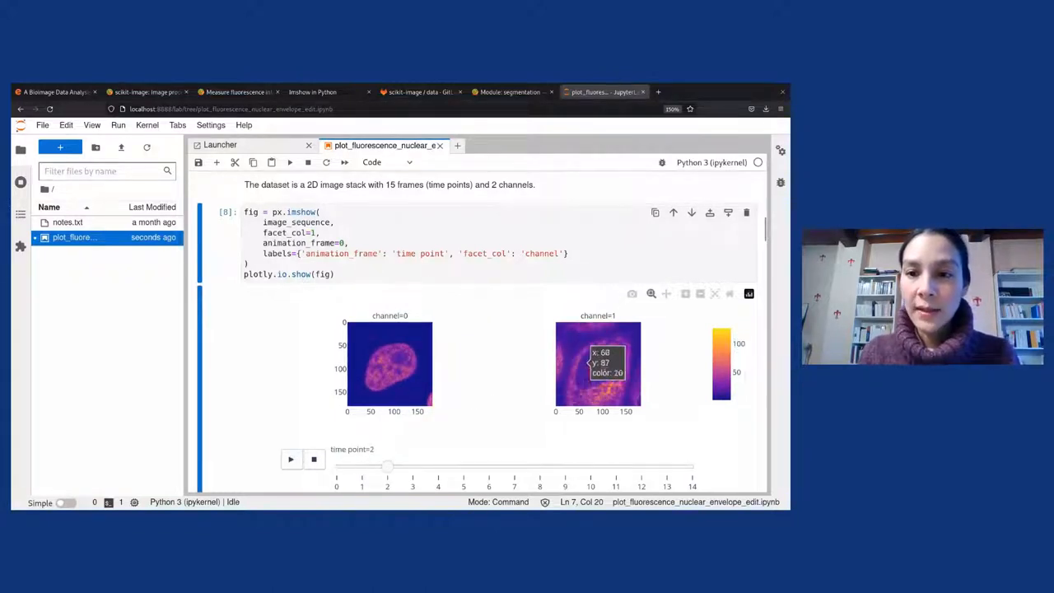
drag(387, 466, 465, 466)
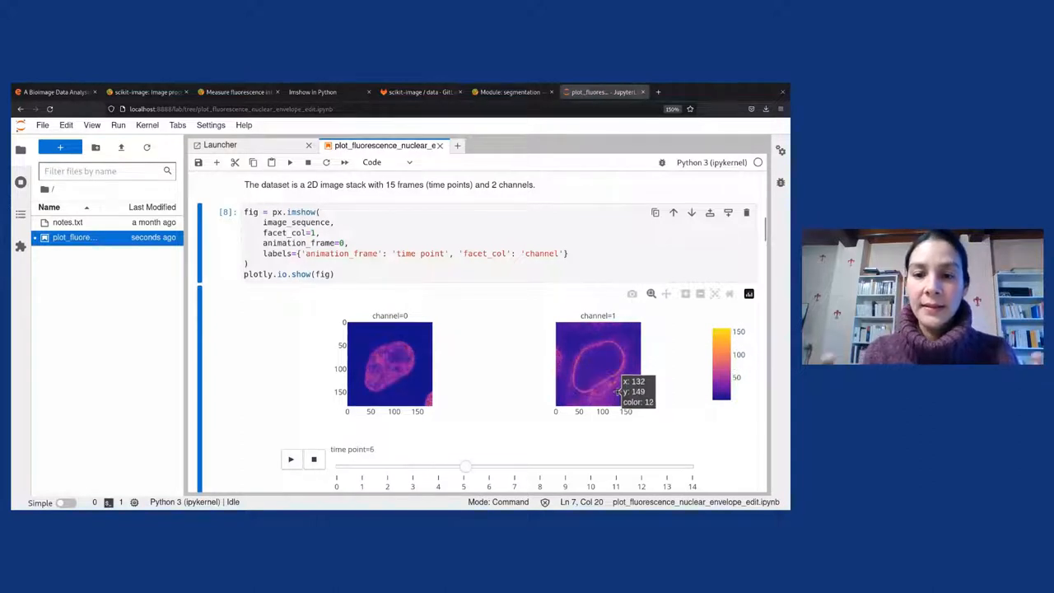
drag(465, 467, 567, 467)
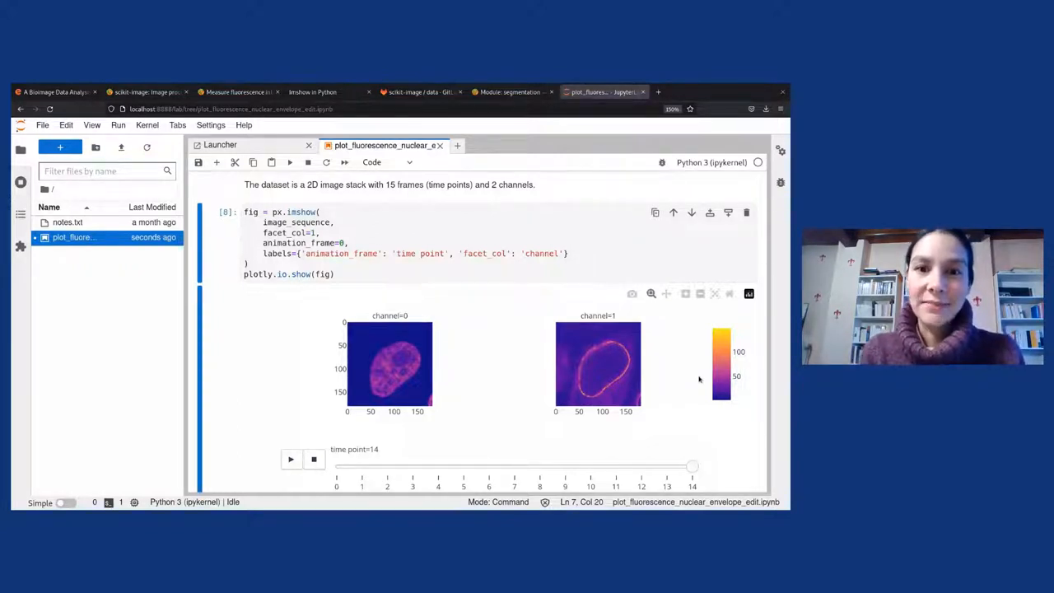
- Scroll to the zmin/zmax imshow cell, then read Plotly's facet_col image-sequence docs
scroll(down, 3)
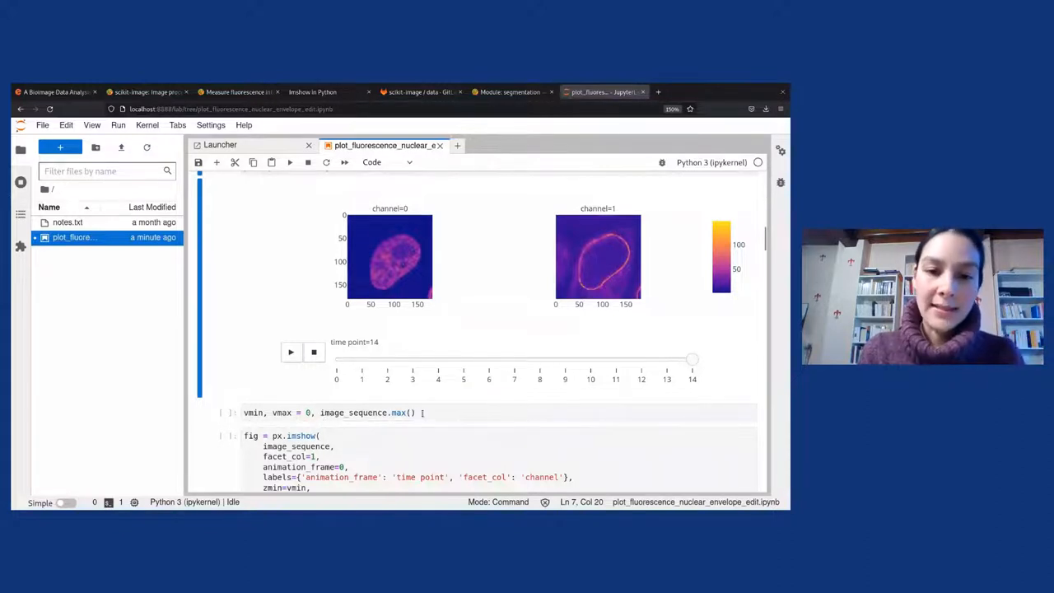
scroll(down, 3)
text(zmax=vmax)
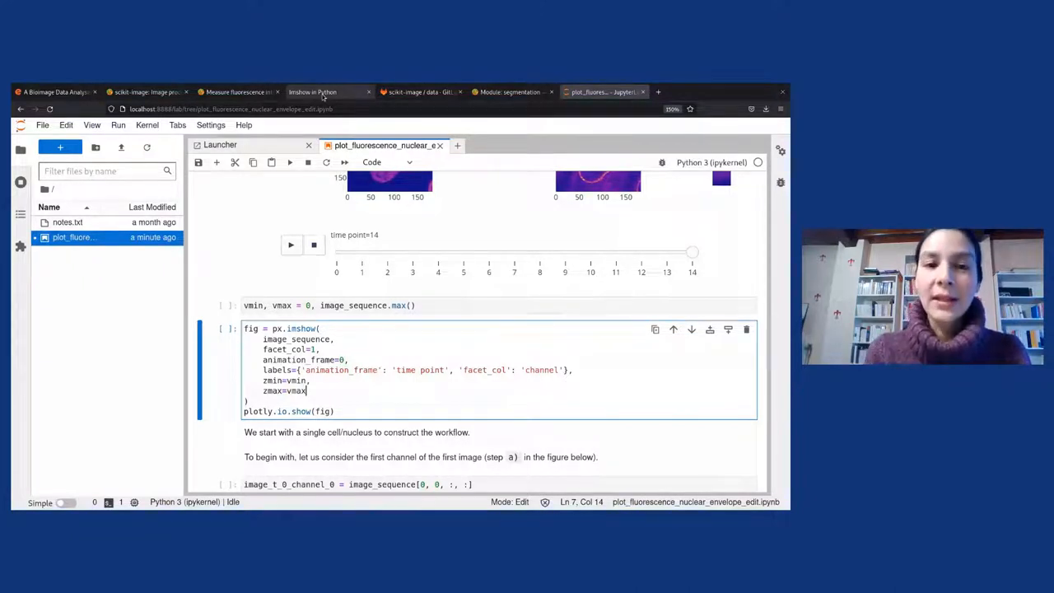
click(322, 91)
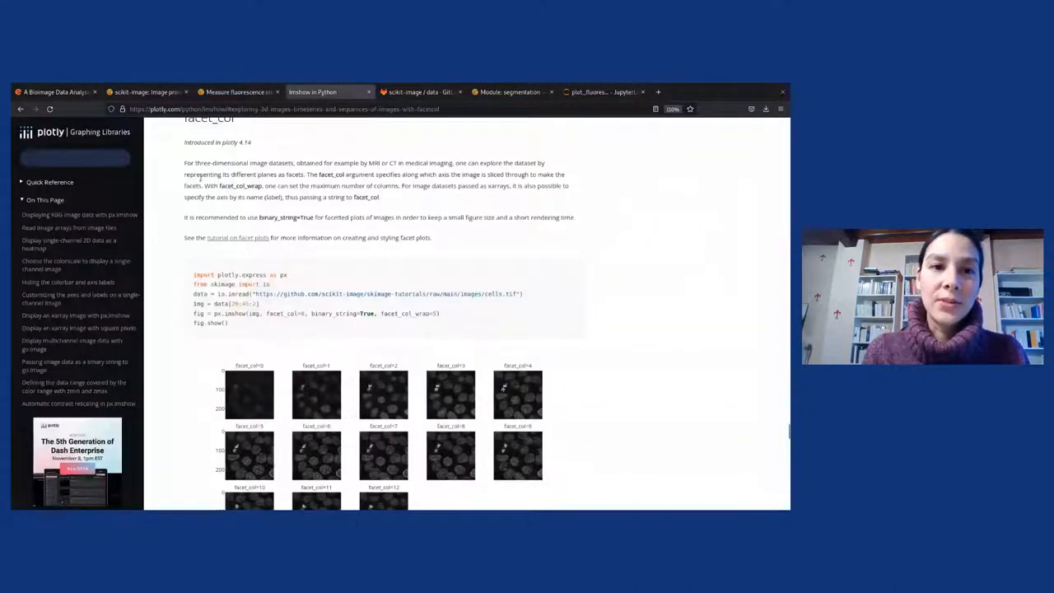
scroll(down, 3)
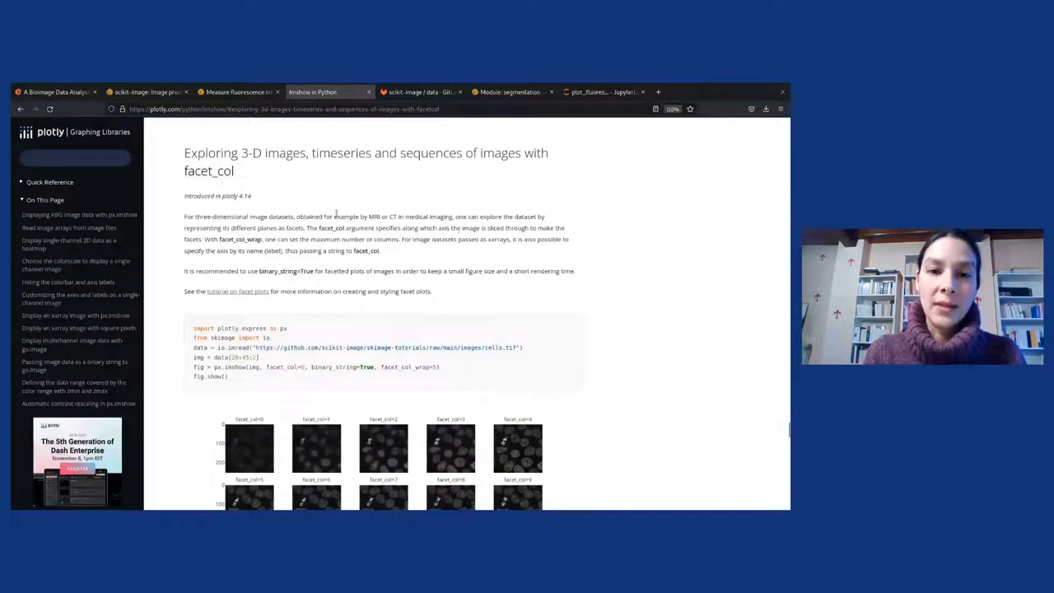
mouse_move(401, 209)
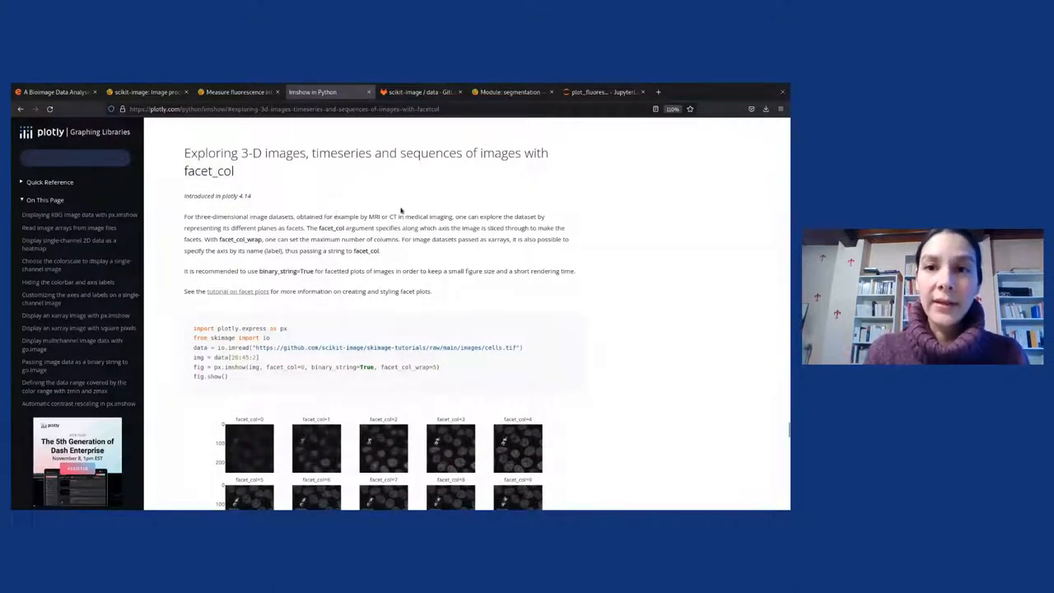
- Switch from the Plotly docs back to the fluorescence notebook
click(605, 91)
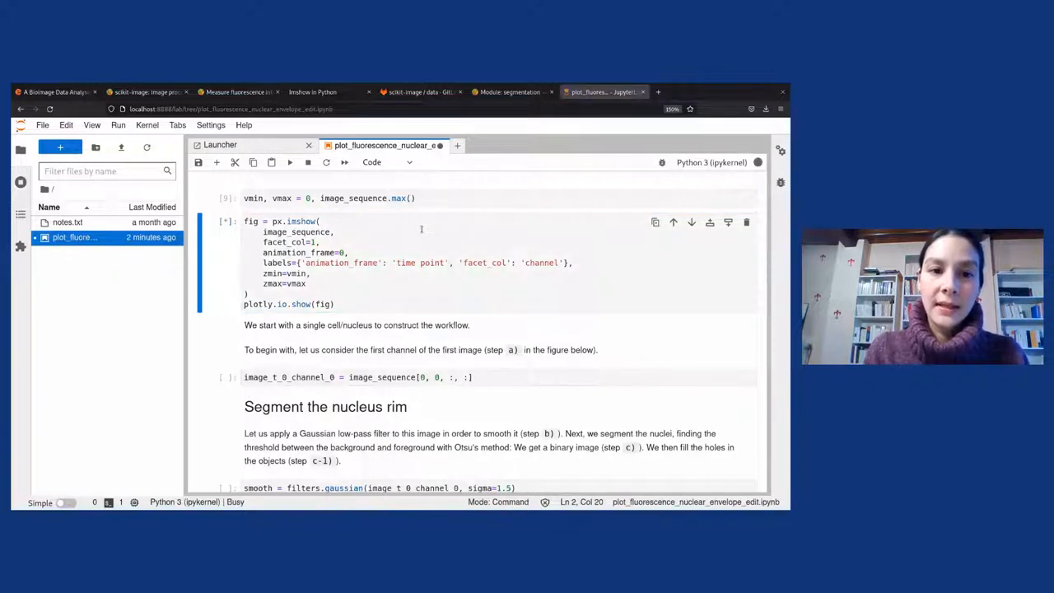
- Run the zmin/zmax imshow cell and slide through time points 6, 10 and 14
click(289, 162)
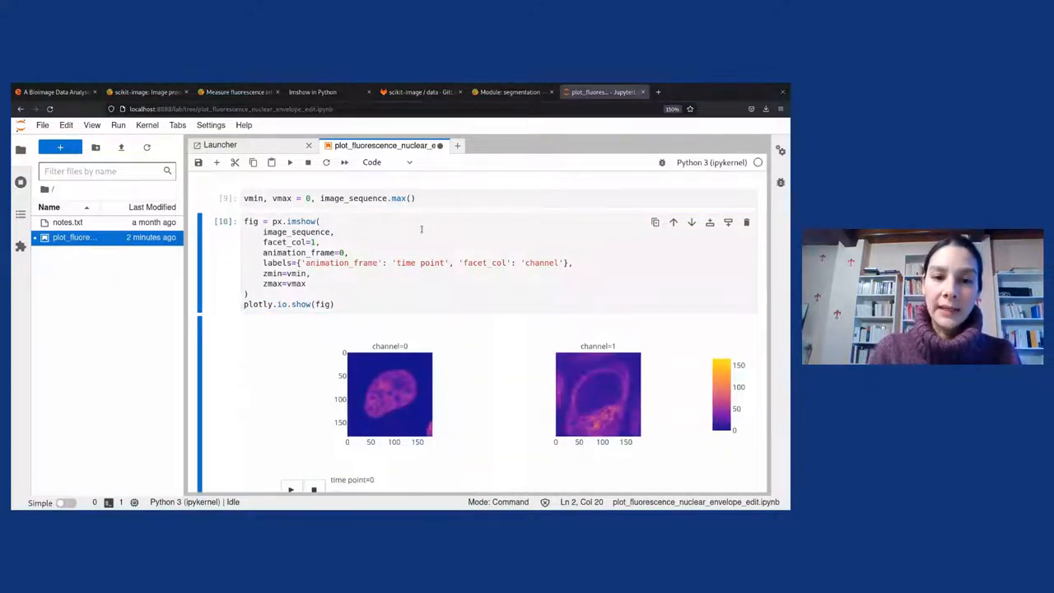
scroll(down, 3)
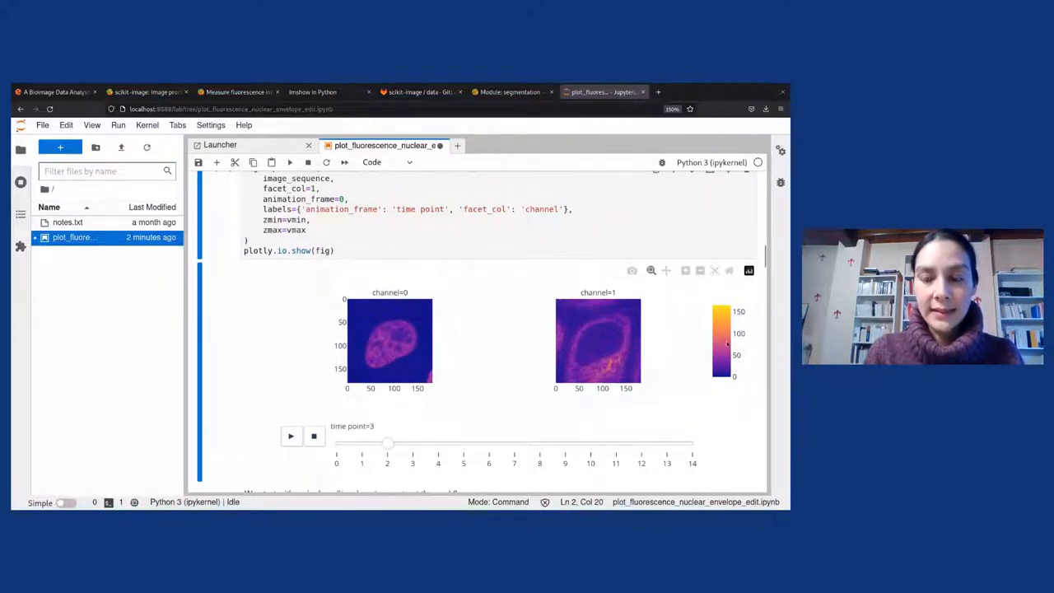
drag(387, 443, 488, 443)
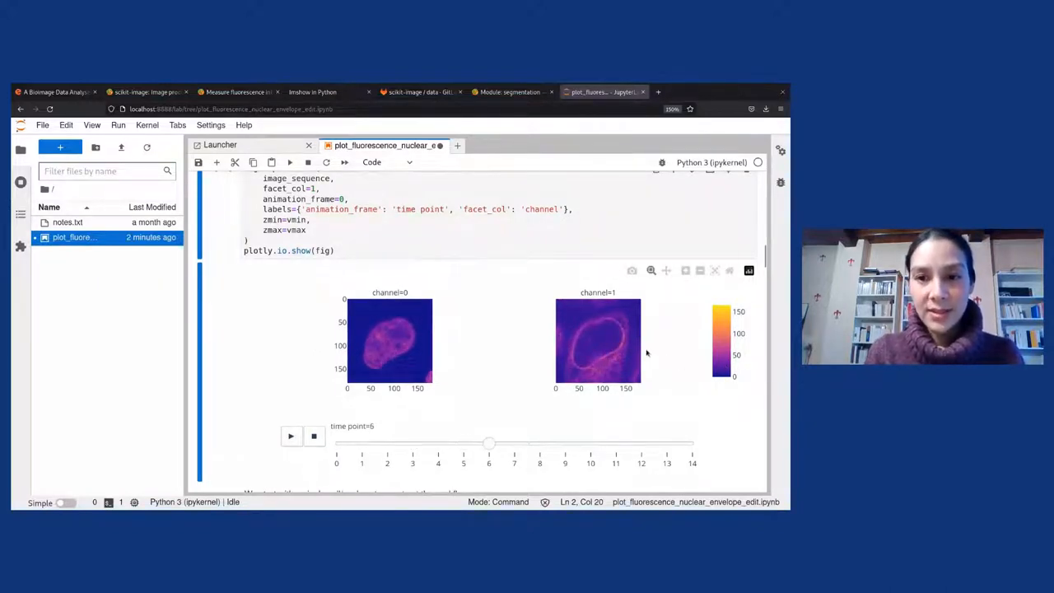
drag(489, 443, 592, 443)
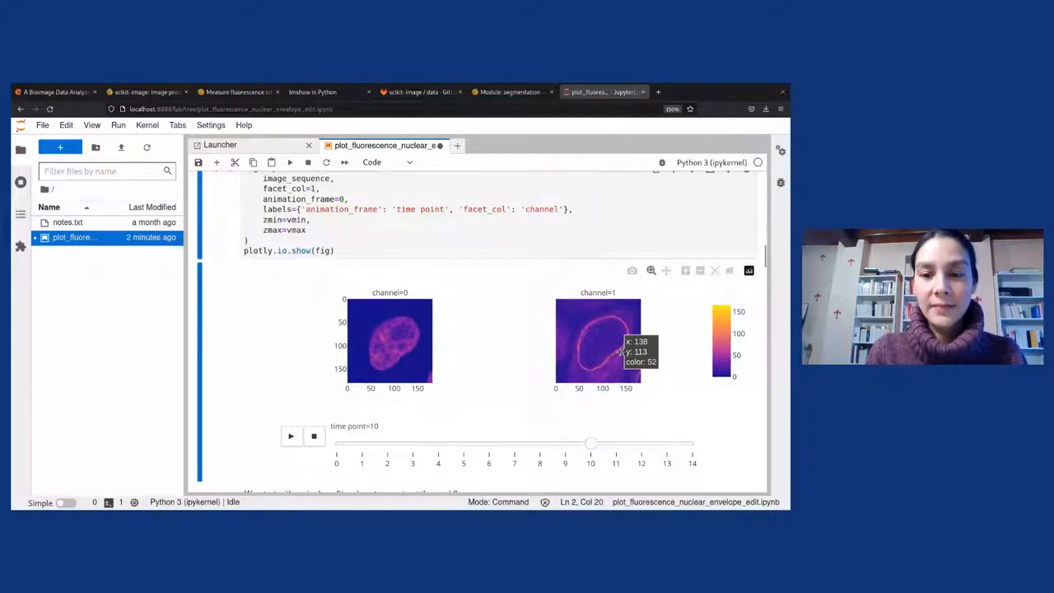
drag(590, 443, 692, 443)
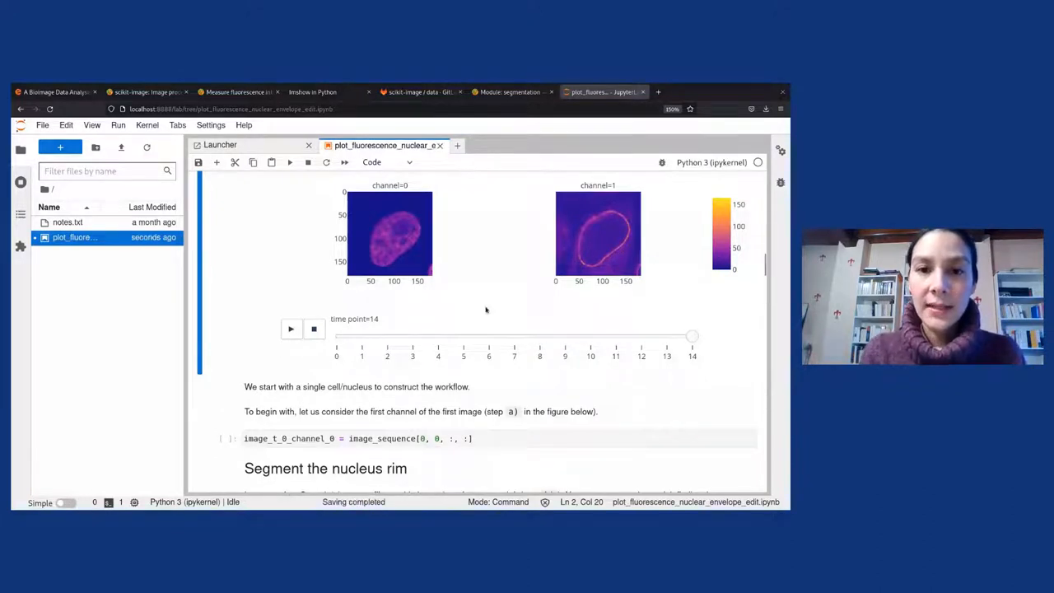
mouse_move(399, 210)
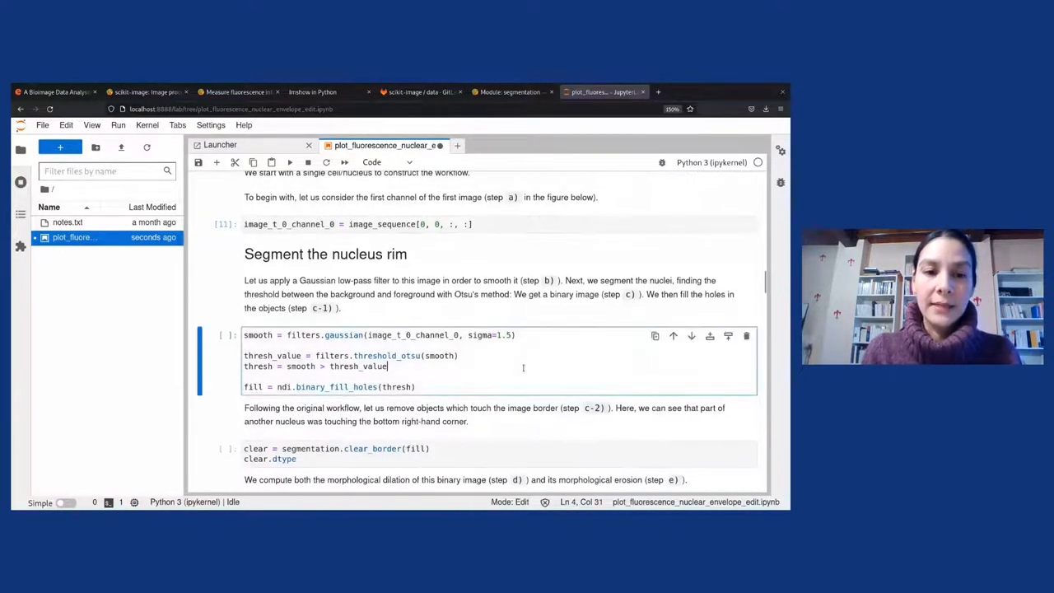
- Run the segmentation cells and view the eight-panel raw-to-rim figure
key(shift+Enter)
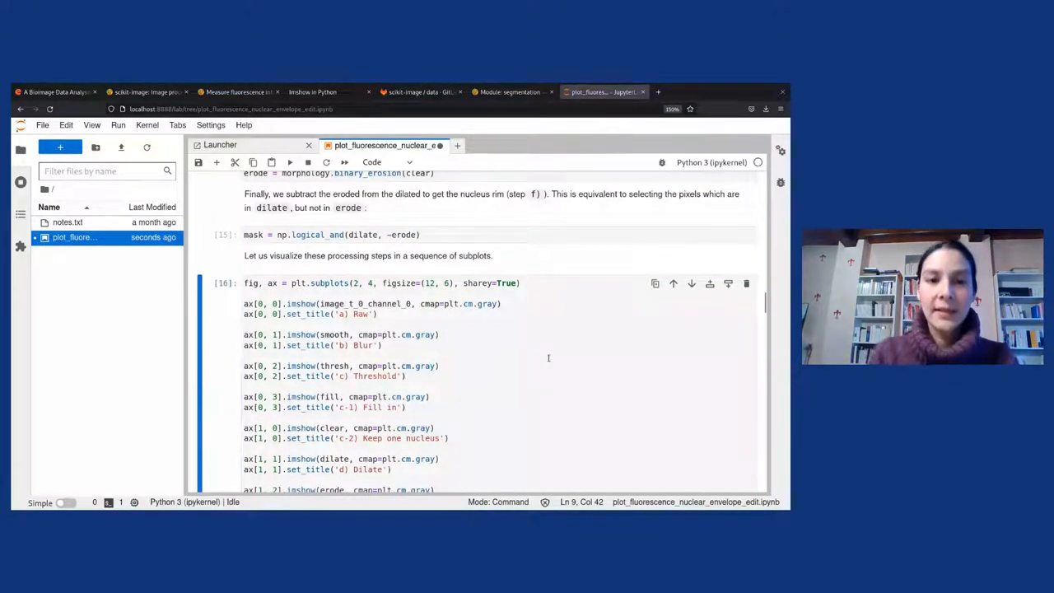
click(289, 162)
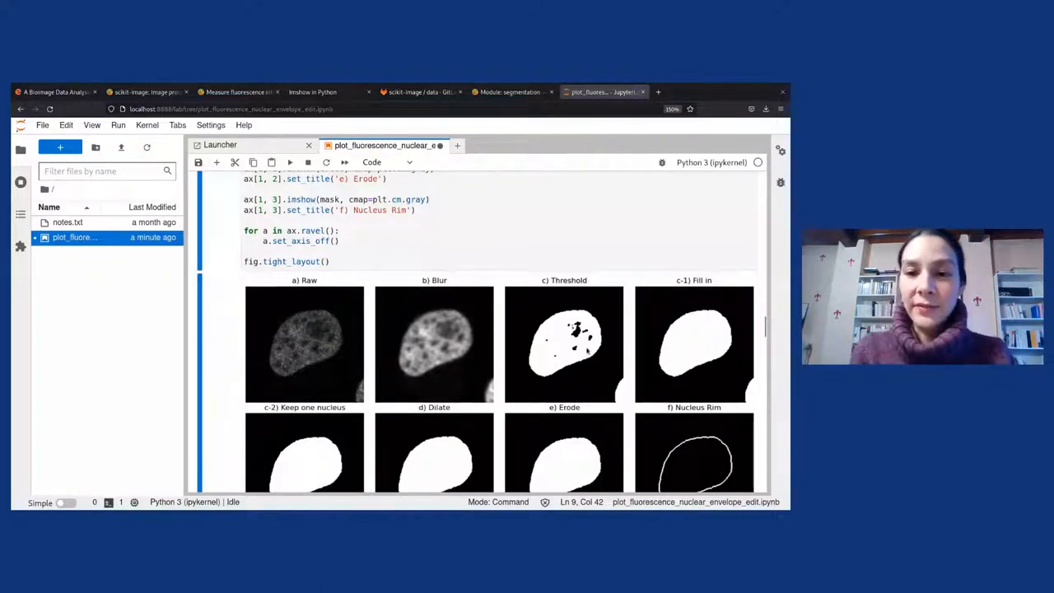
scroll(down, 3)
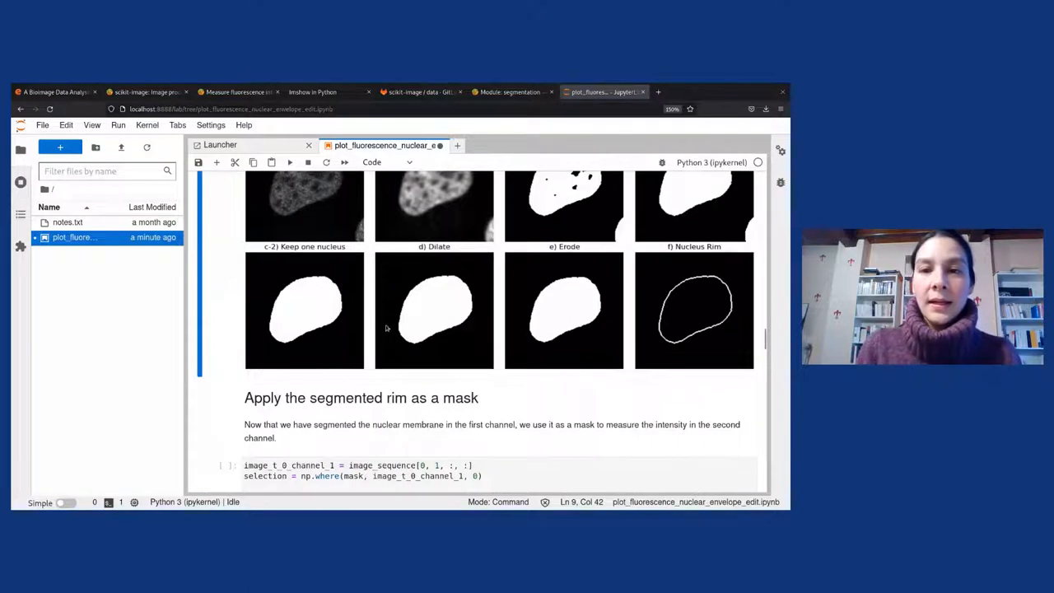
mouse_move(749, 222)
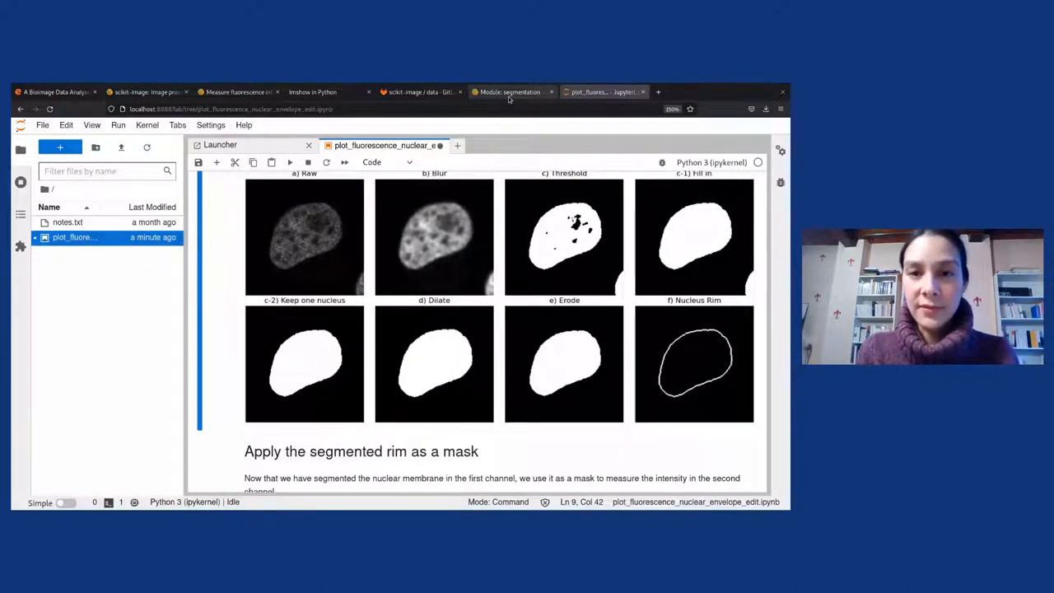
- Look up clear_border in scikit-image's segmentation module reference, then return to the notebook
click(508, 91)
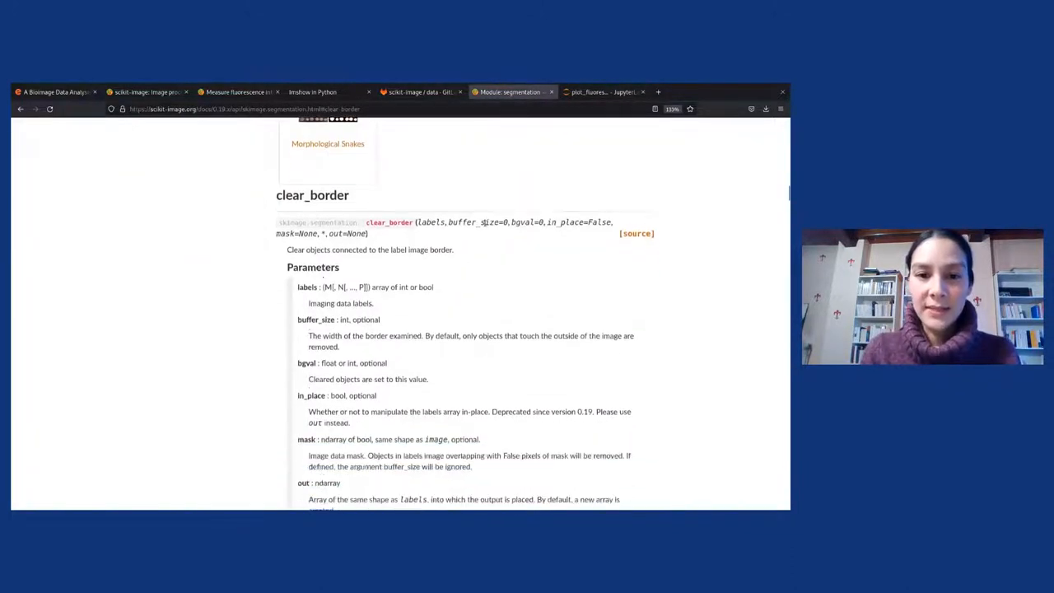
scroll(down, 3)
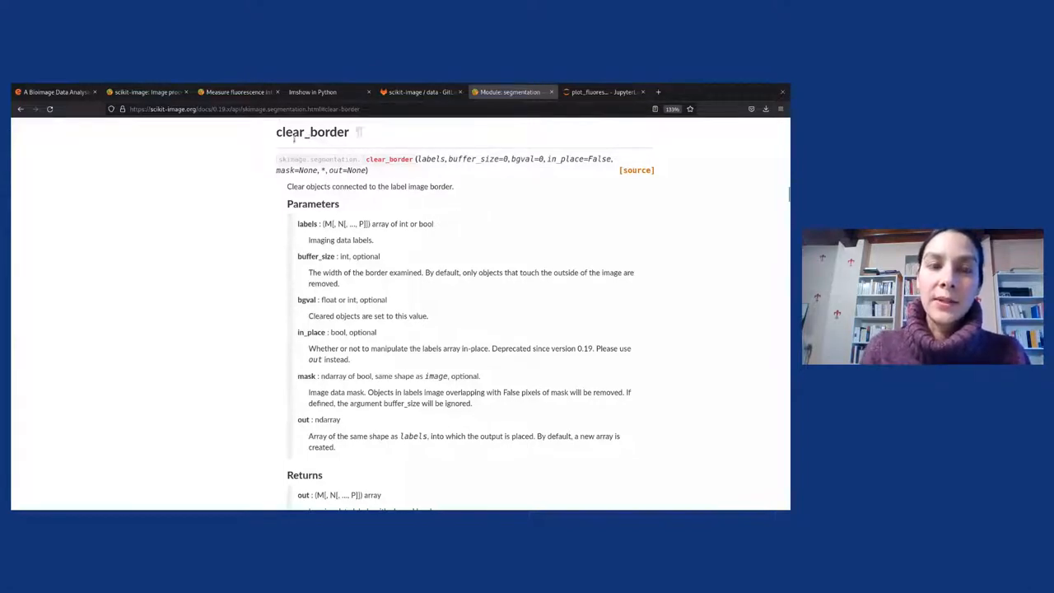
mouse_move(531, 147)
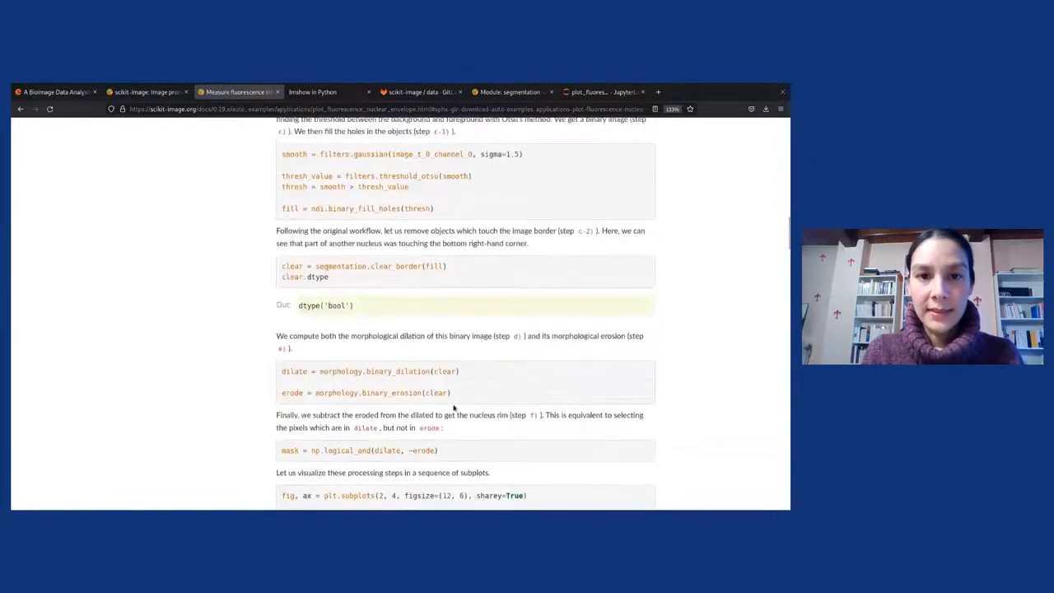
mouse_move(385, 266)
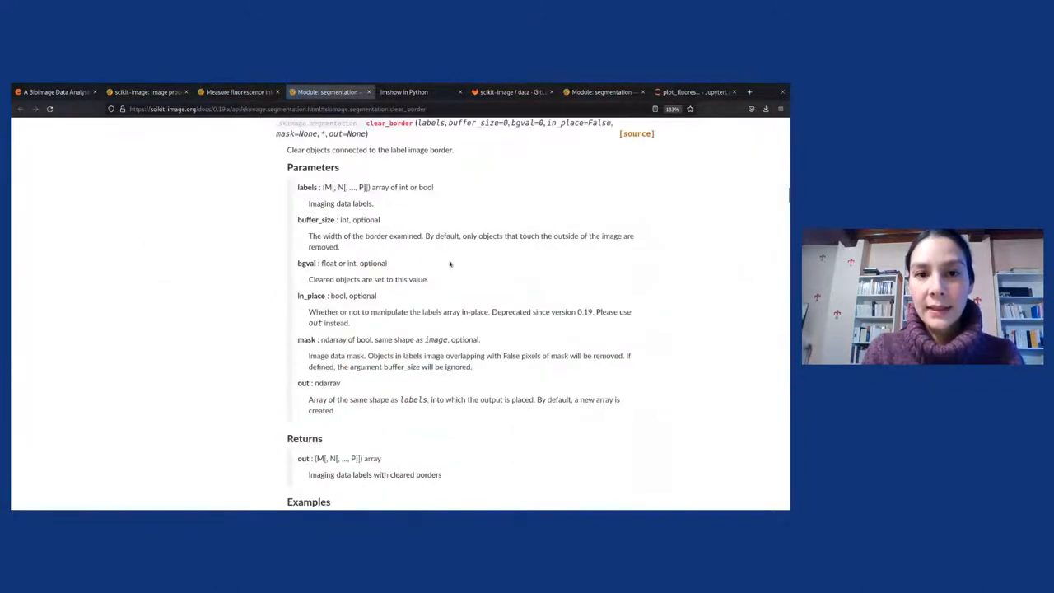
click(694, 92)
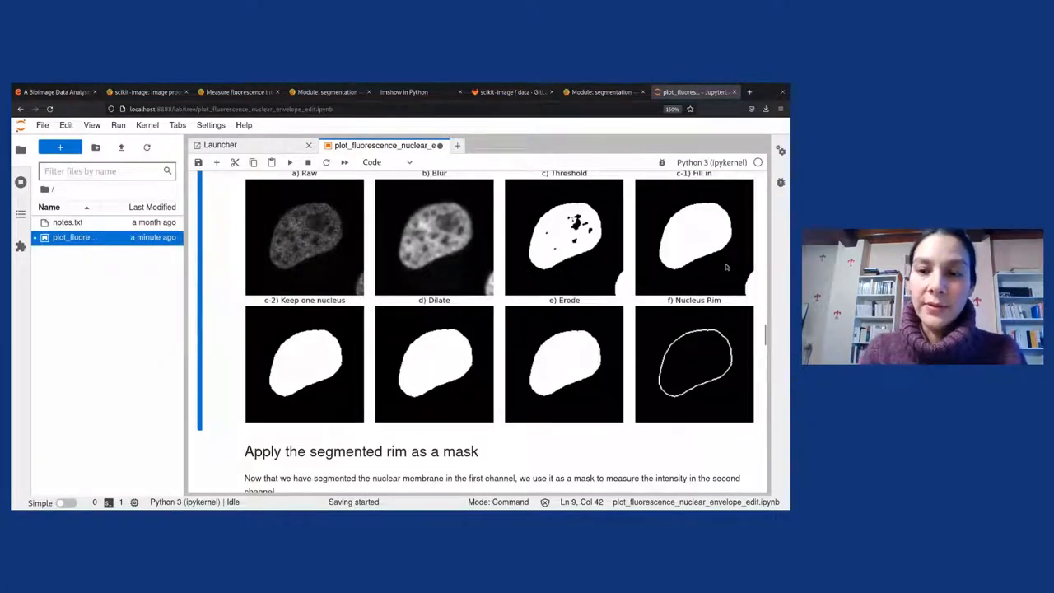
mouse_move(752, 277)
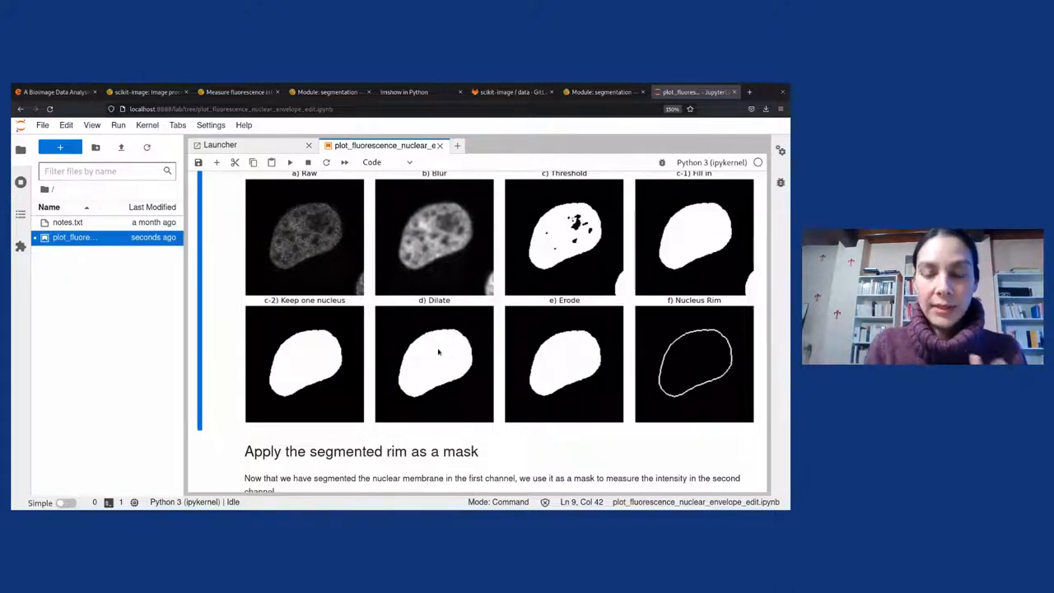
mouse_move(579, 365)
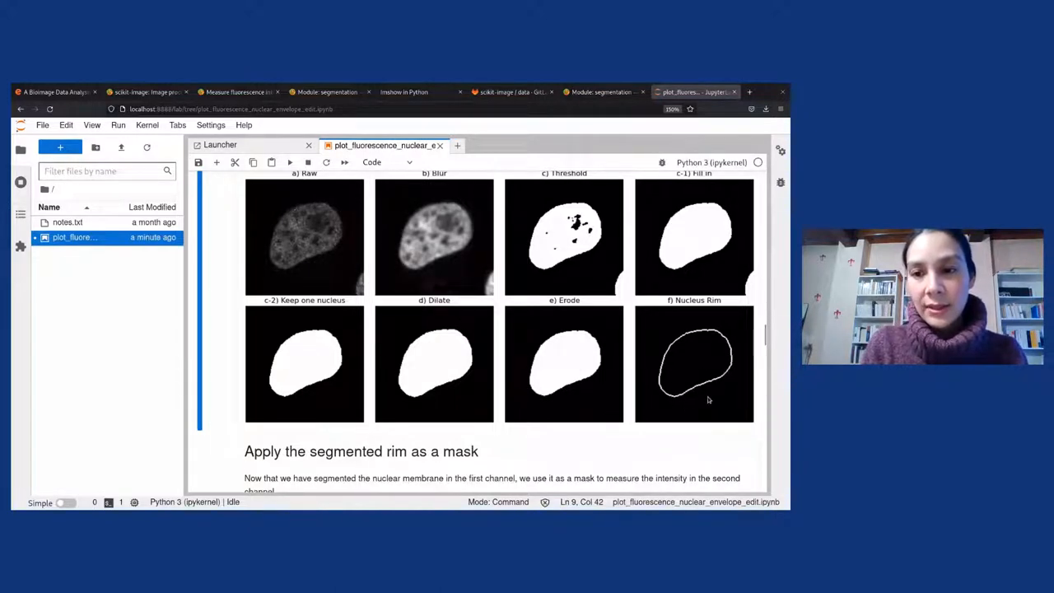
- Scroll down to the side-by-side 'Second channel (raw)' and 'Selection' figure
scroll(down, 3)
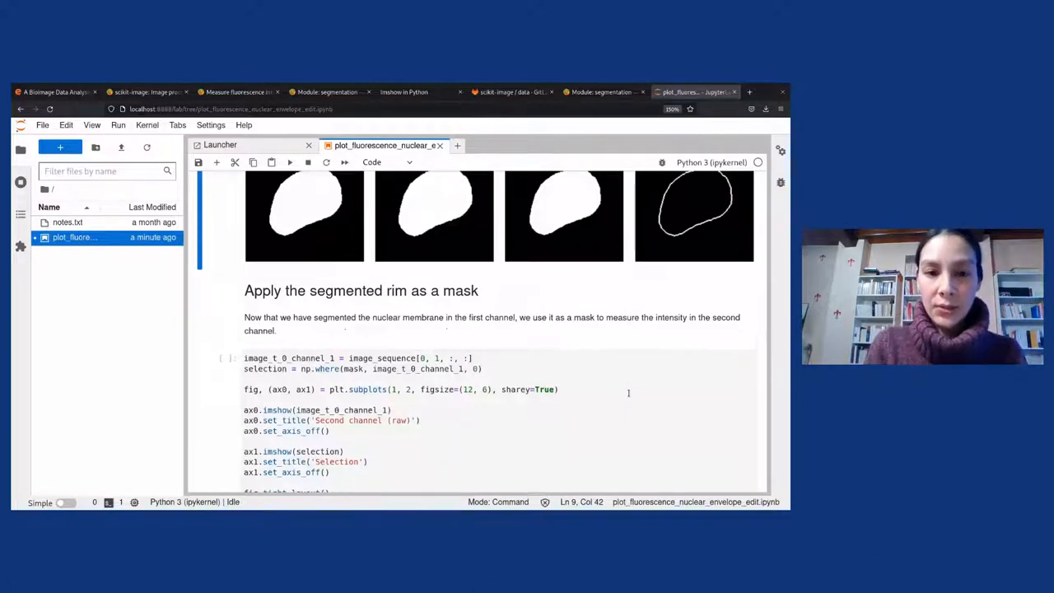
scroll(down, 3)
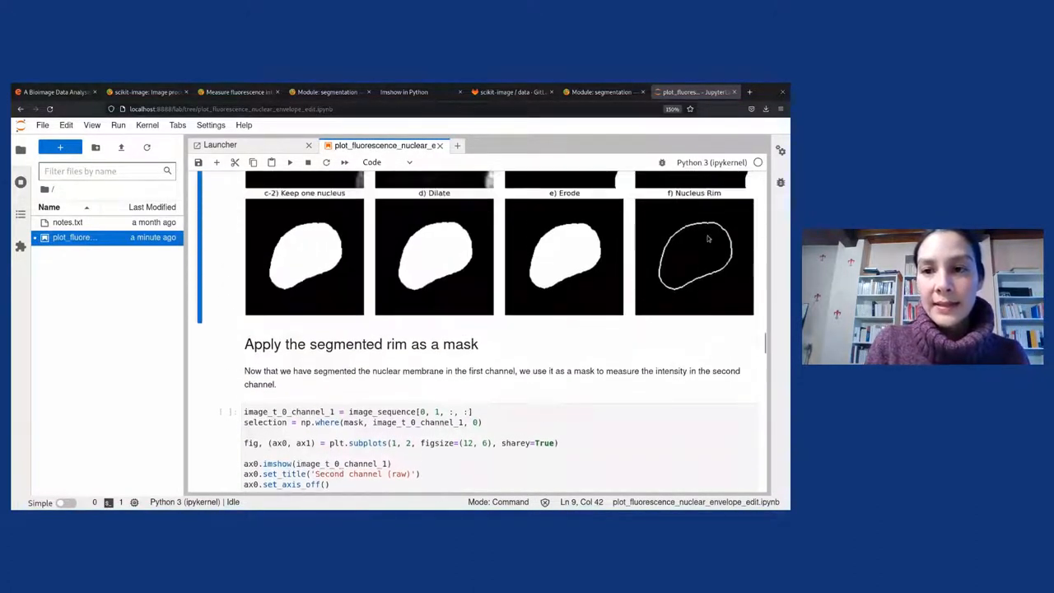
mouse_move(601, 313)
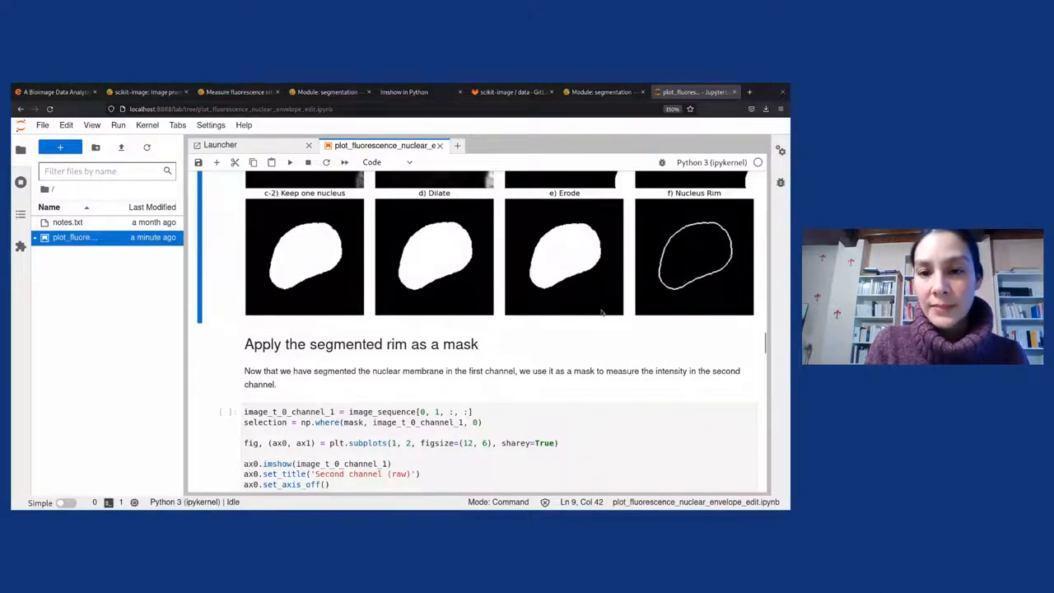
scroll(down, 3)
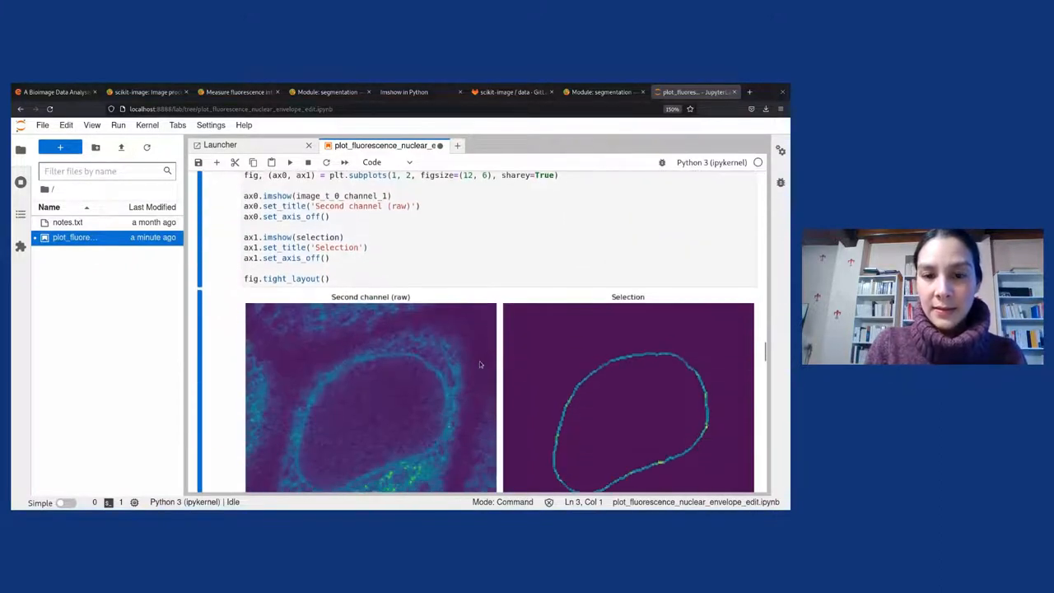
scroll(down, 3)
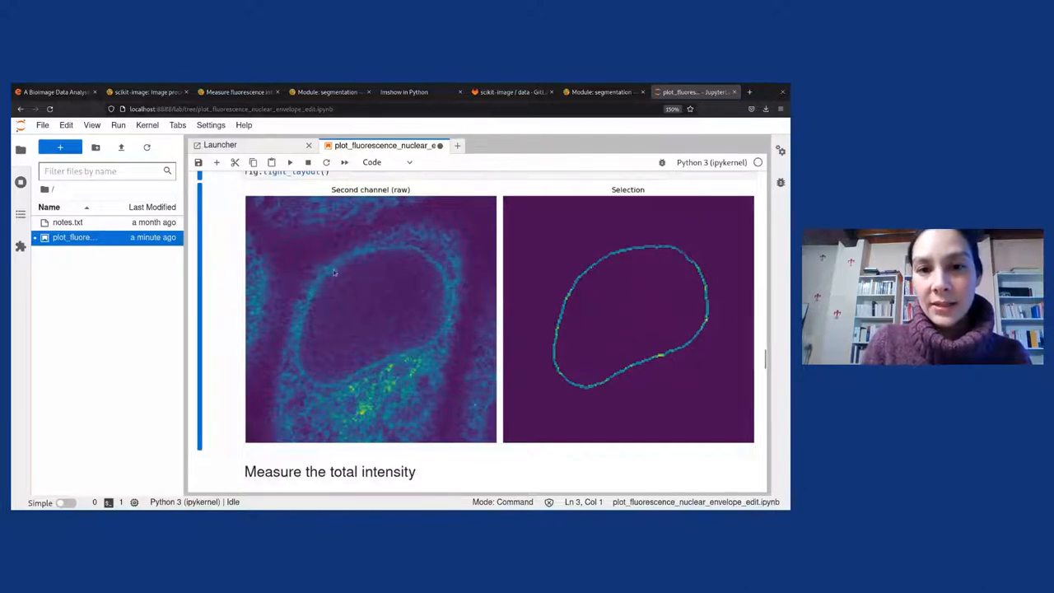
mouse_move(634, 383)
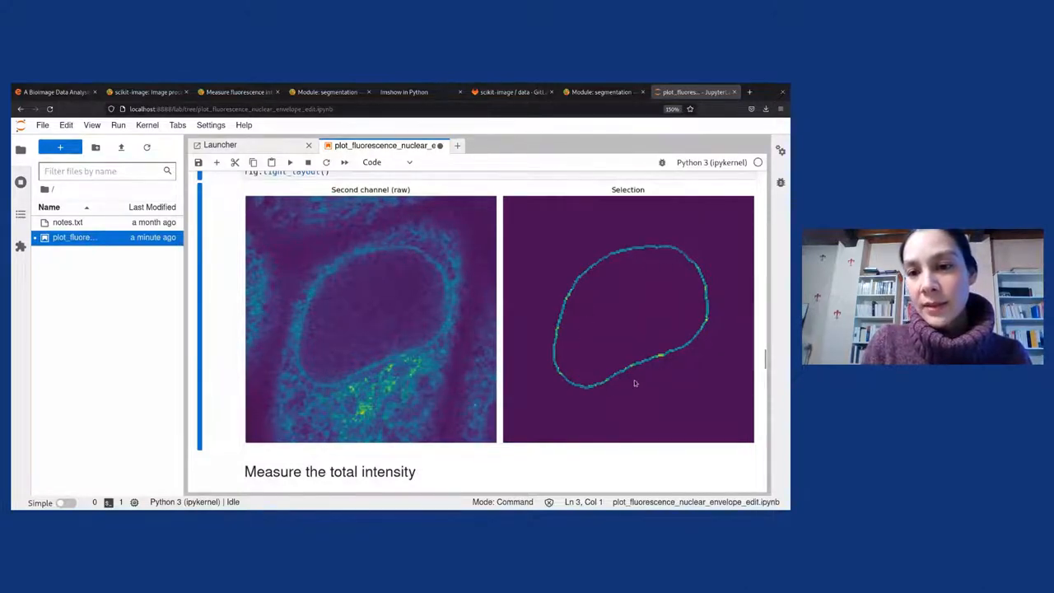
mouse_move(553, 278)
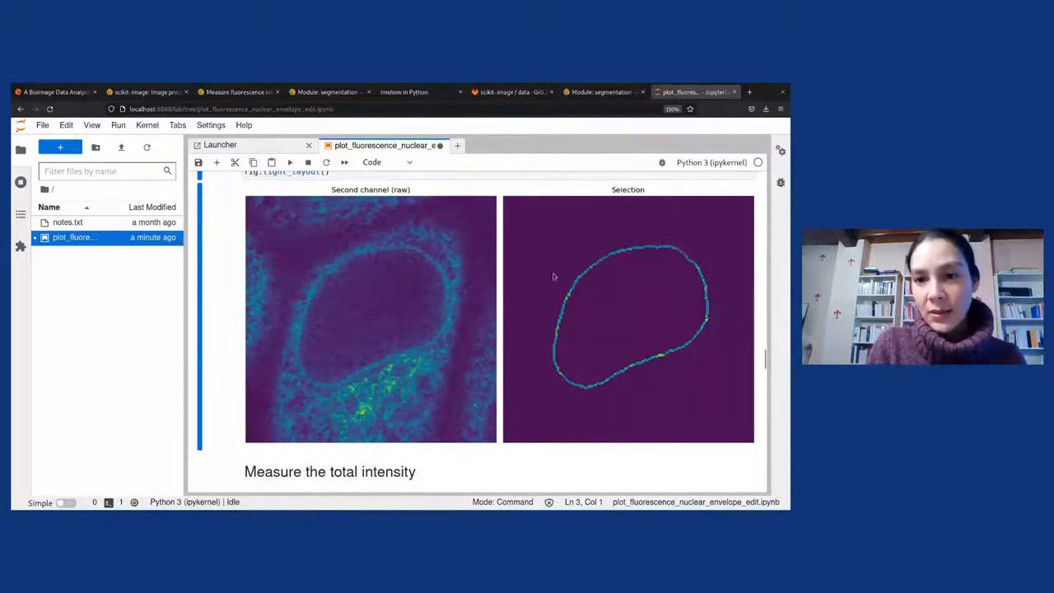
scroll(down, 3)
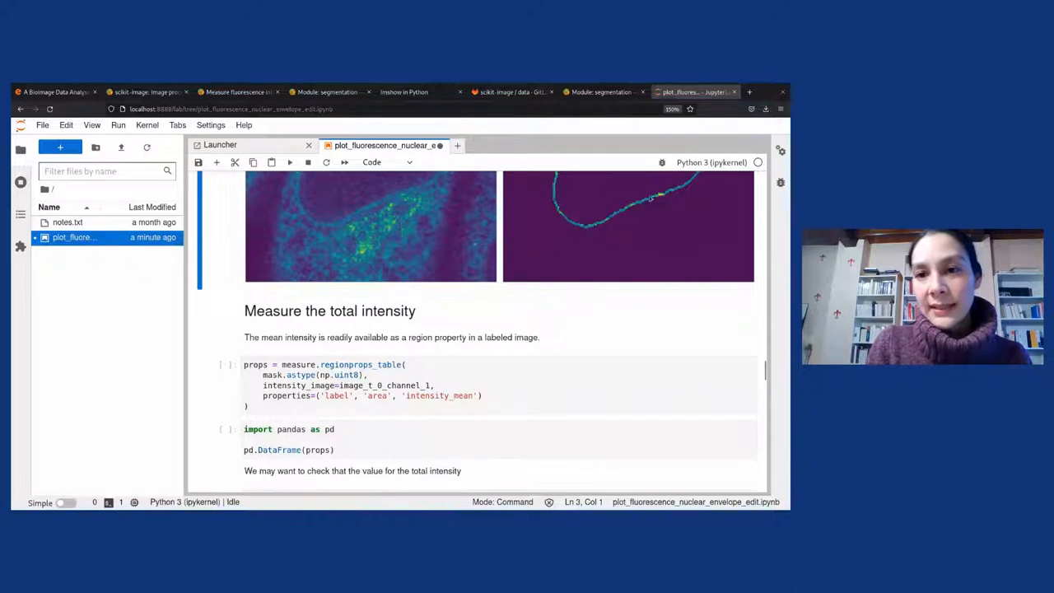
mouse_move(682, 195)
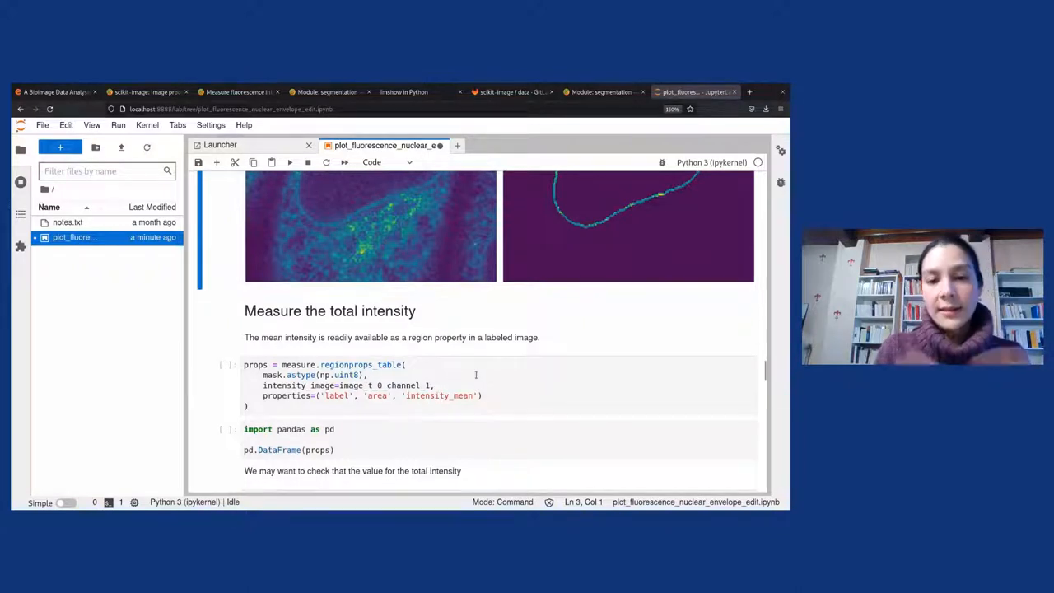
- Tabulate the rim's label, area 614 and mean intensity 46.17, then save
click(371, 385)
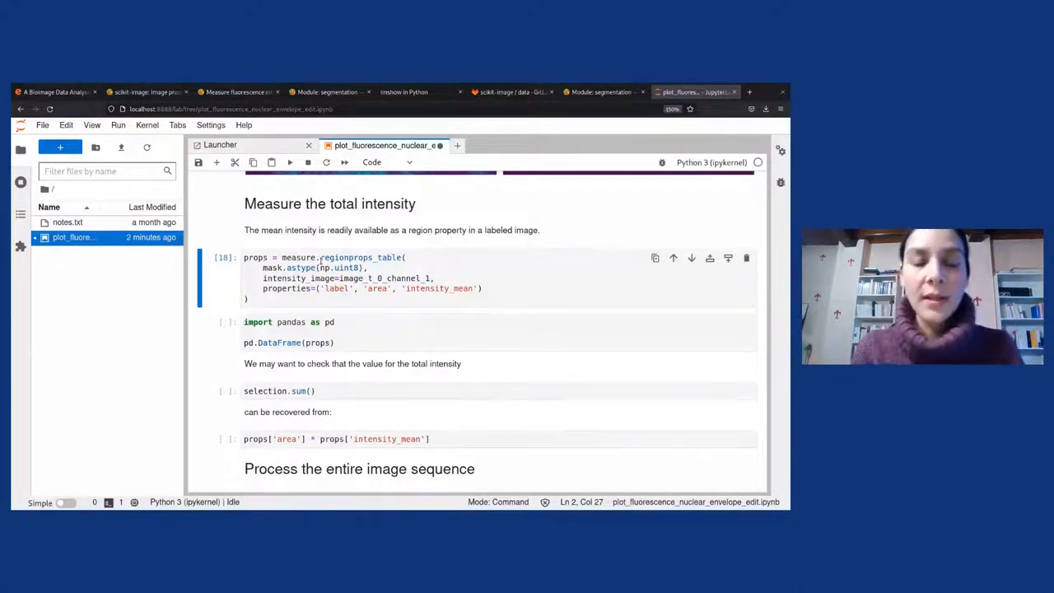
click(354, 329)
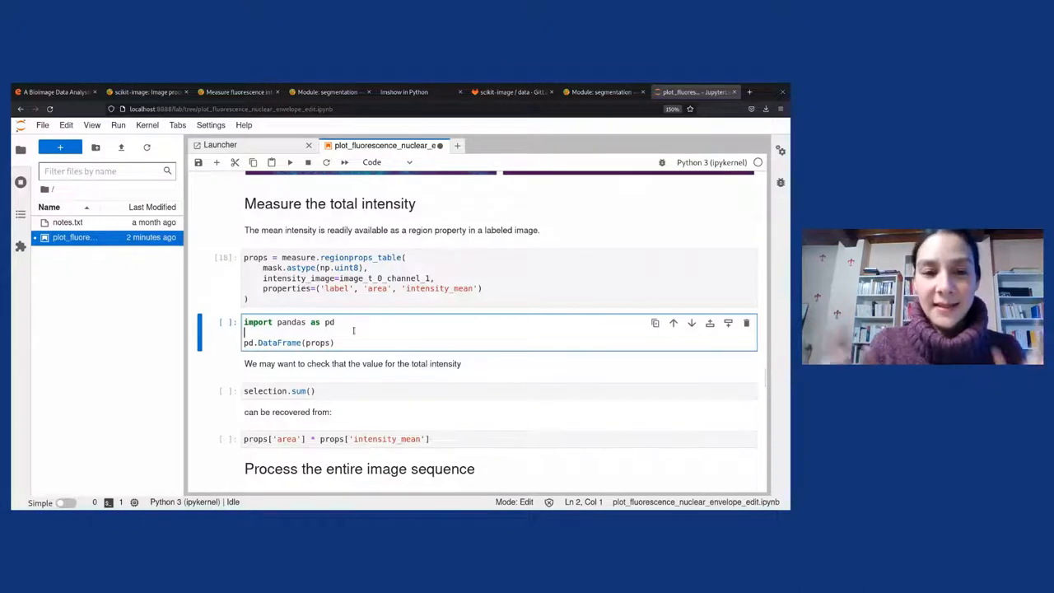
key(shift+enter)
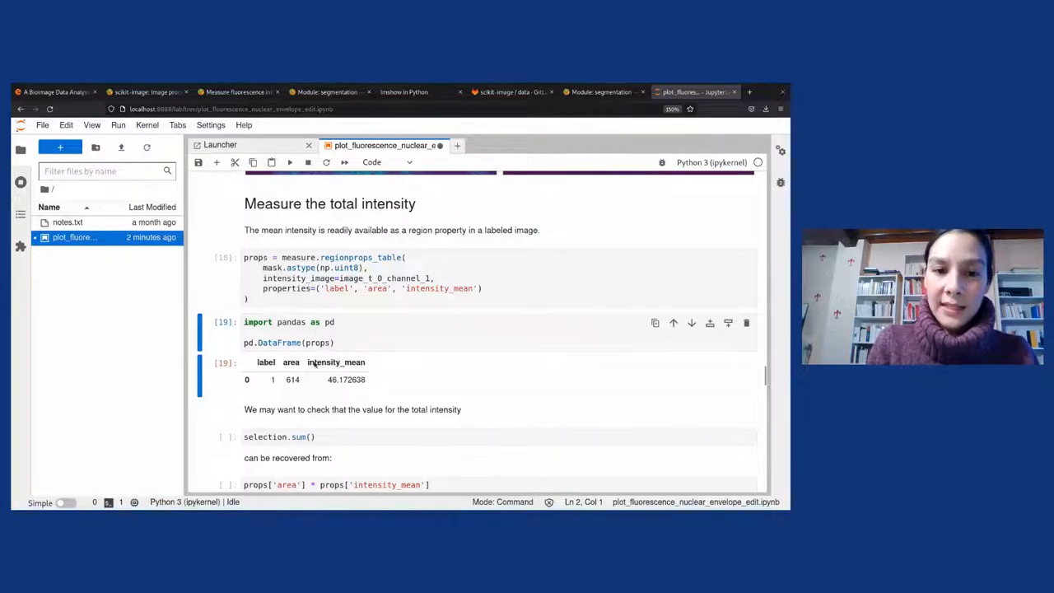
key(ctrl+s)
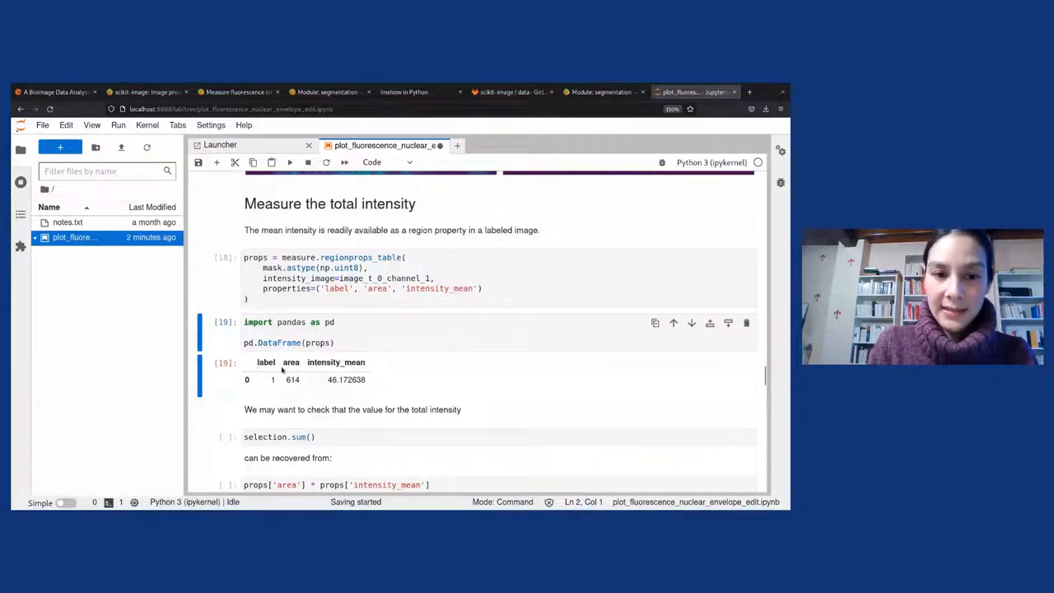
- Sum the selection's intensities with selection.sum(), giving 28350
click(280, 380)
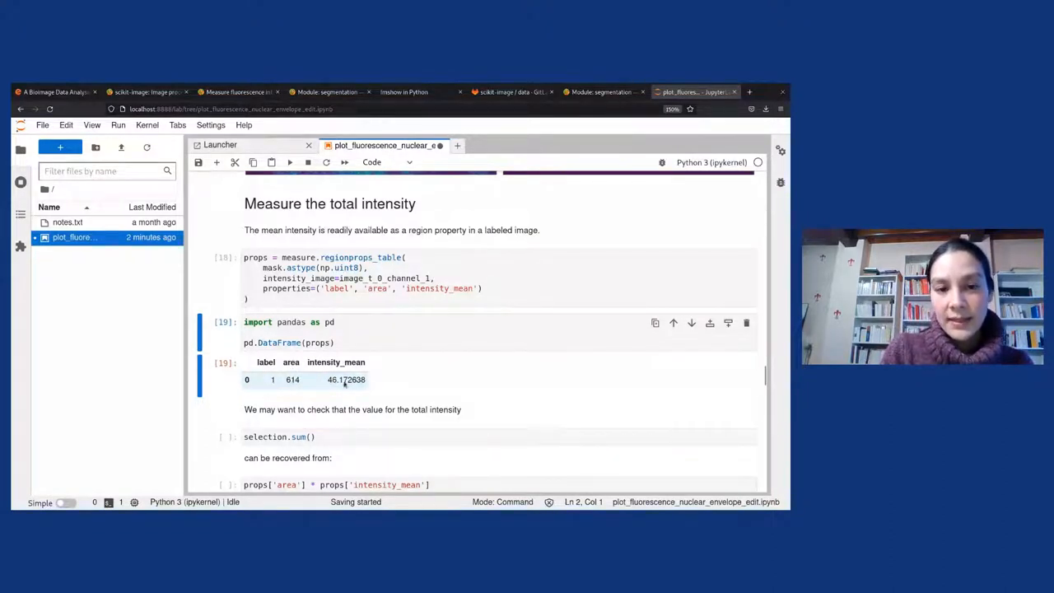
scroll(down, 3)
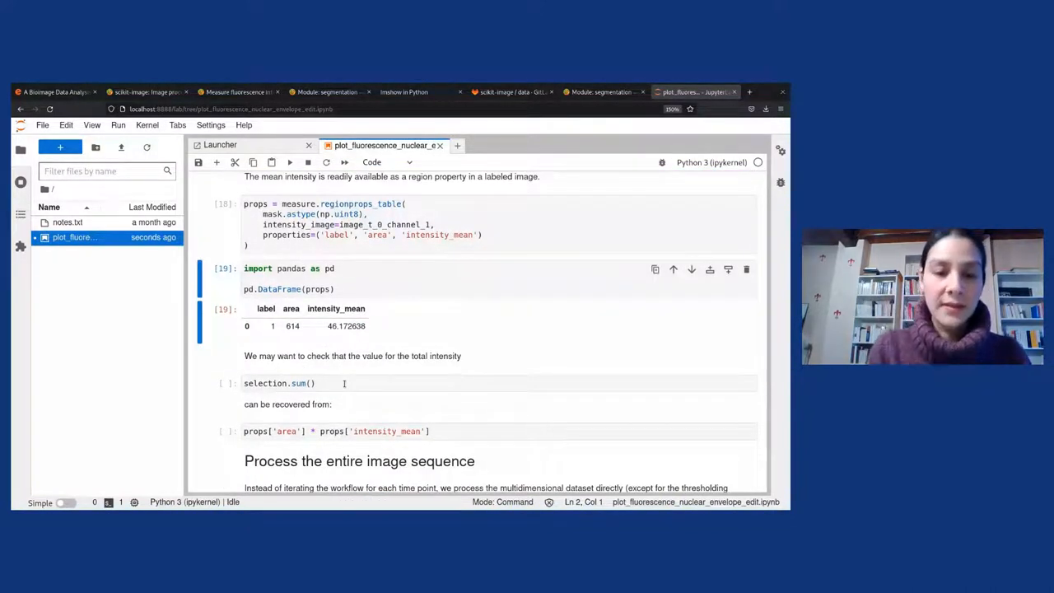
click(316, 383)
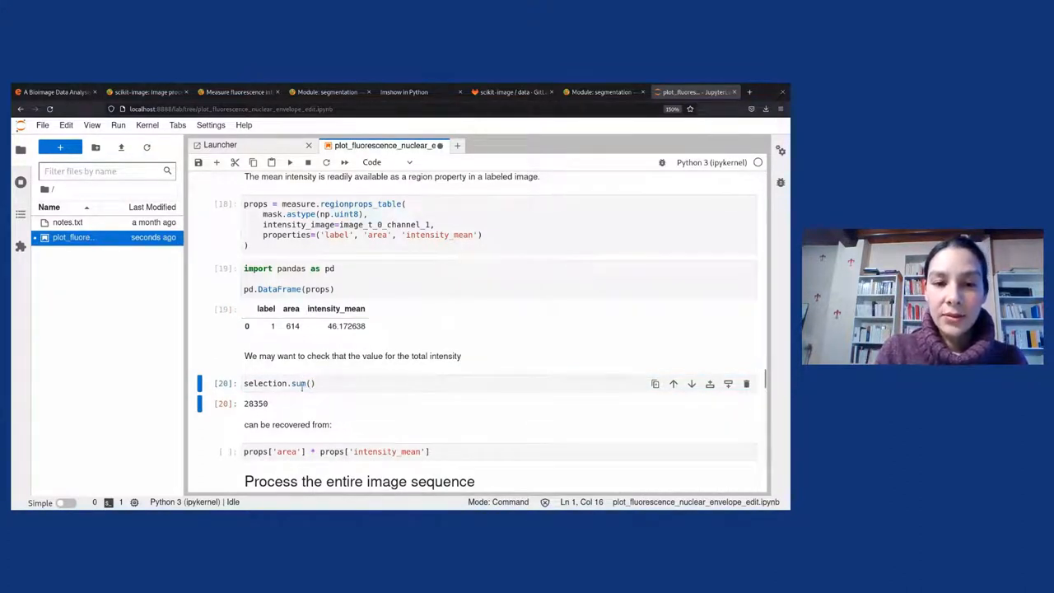
scroll(down, 3)
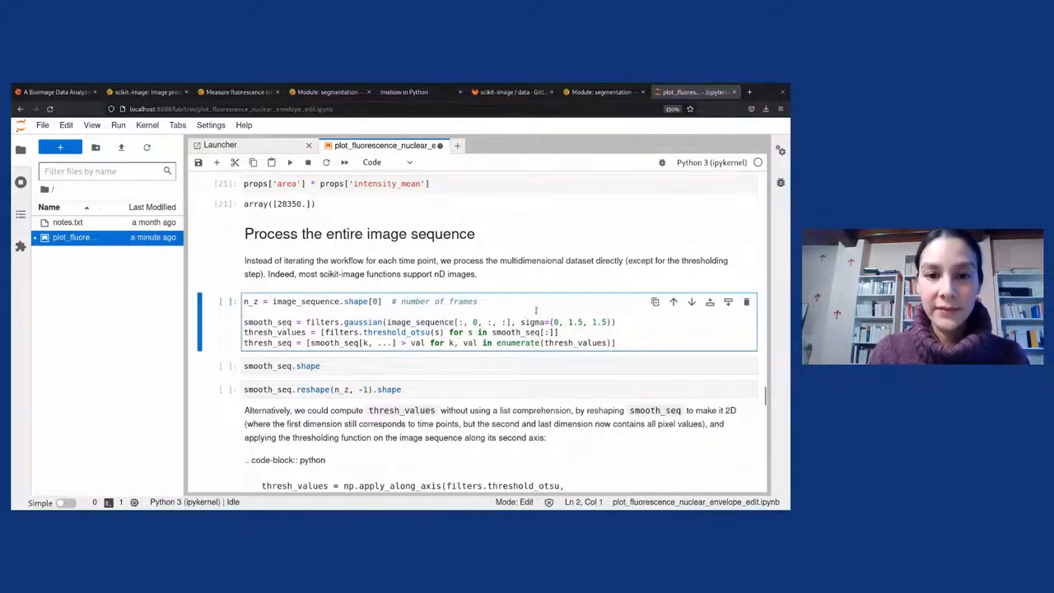
- Confirm area × mean intensity equals 28350, then smooth and threshold all 15 frames
key(shift+enter)
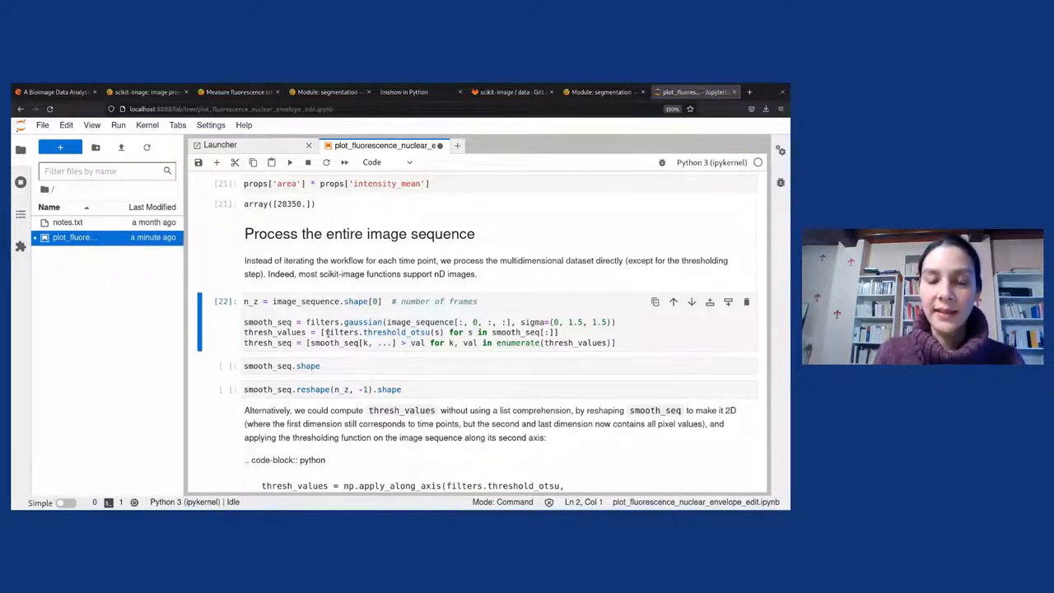
scroll(down, 3)
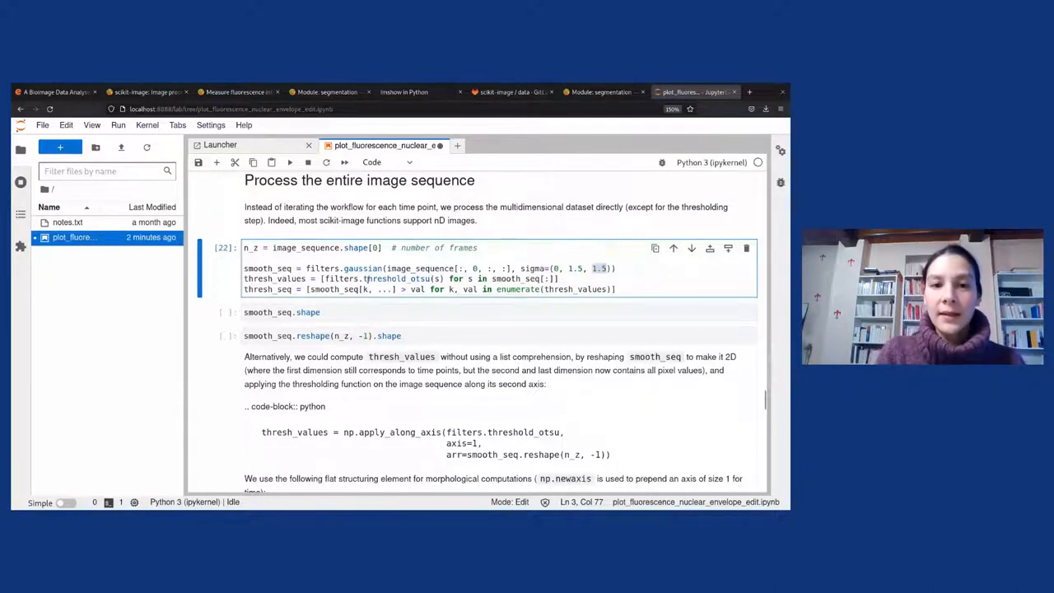
scroll(down, 3)
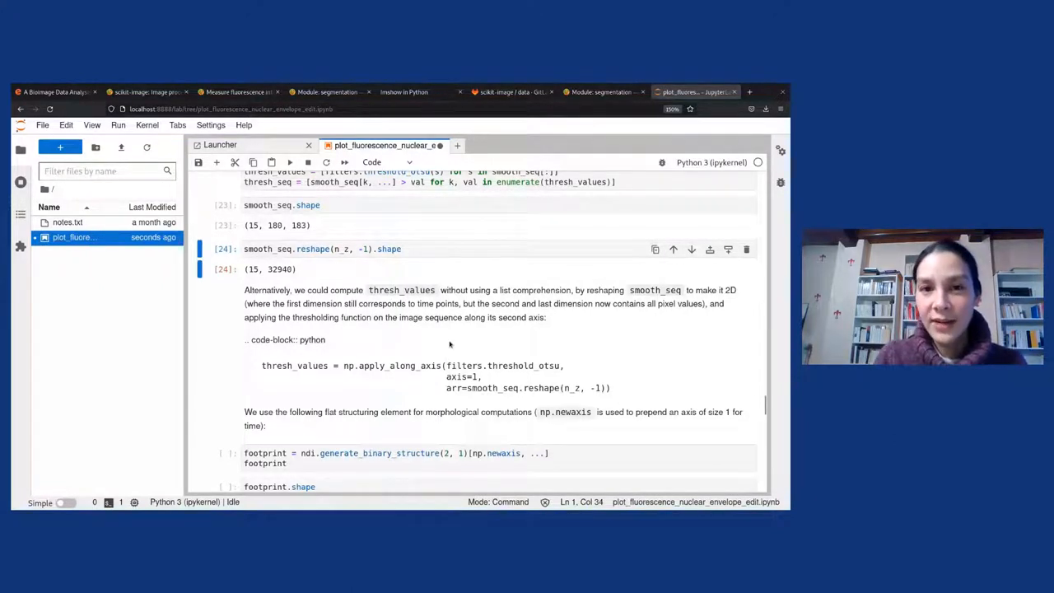
- Check smooth_seq shape (15, 180, 183), reshape to (15, 32940), and footprint shape (1, 3, 3)
scroll(down, 3)
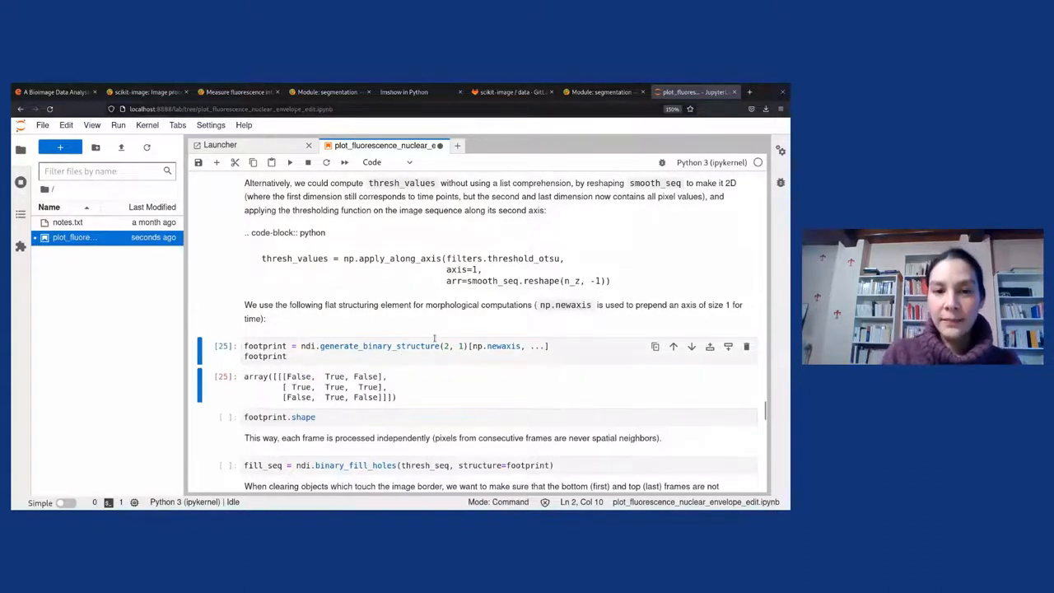
scroll(down, 3)
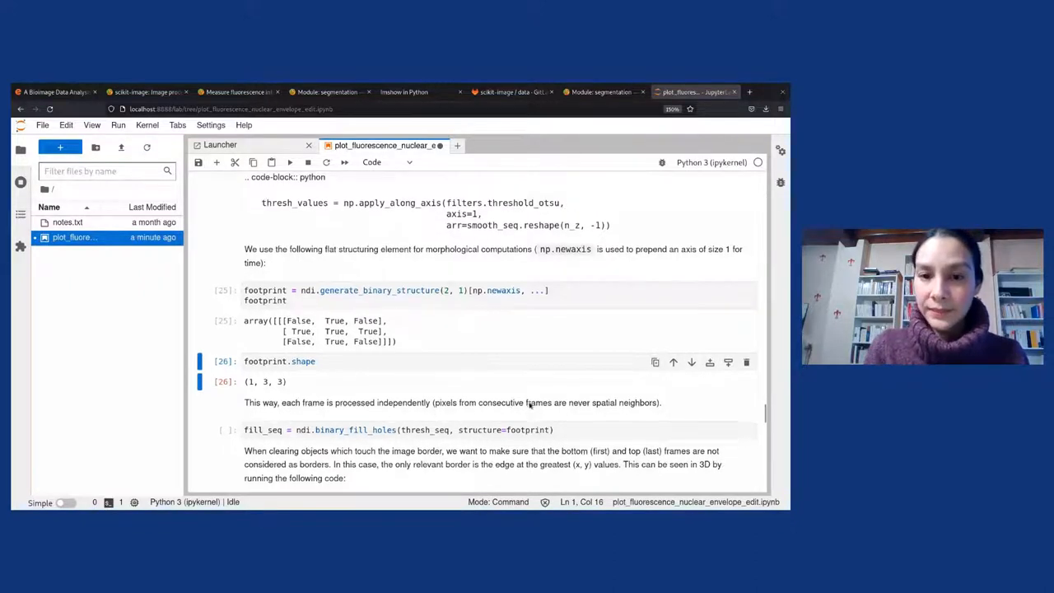
scroll(down, 3)
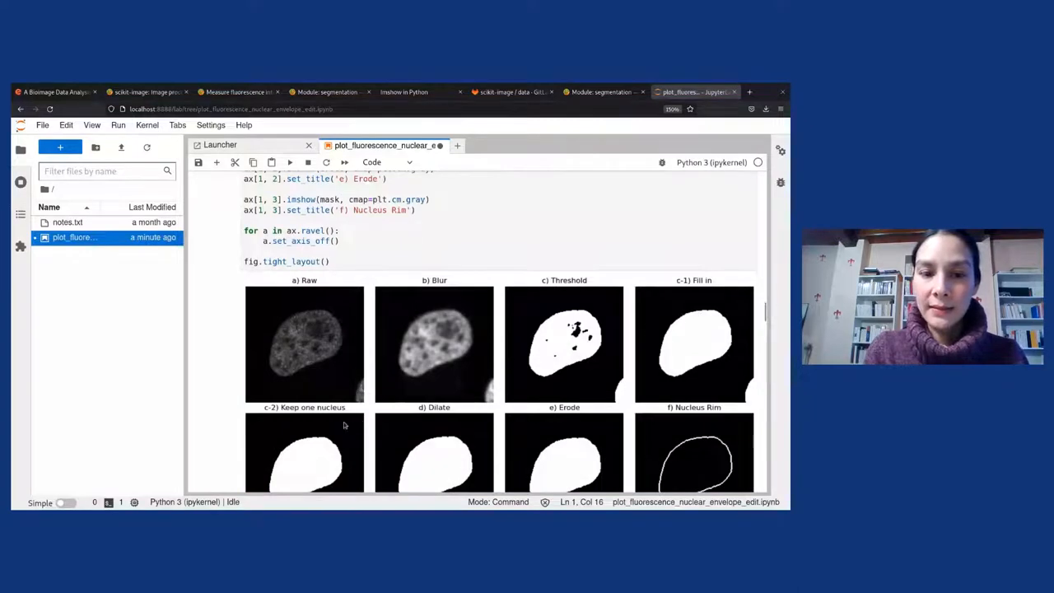
mouse_move(682, 290)
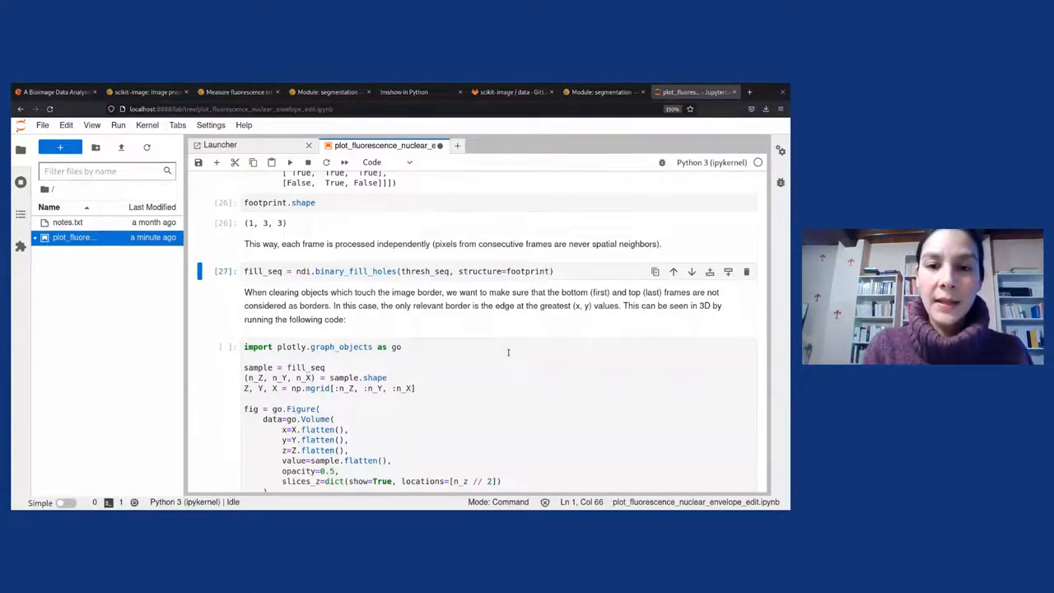
- Scroll down past the hole-filling cell toward the Plotly volume code
scroll(down, 3)
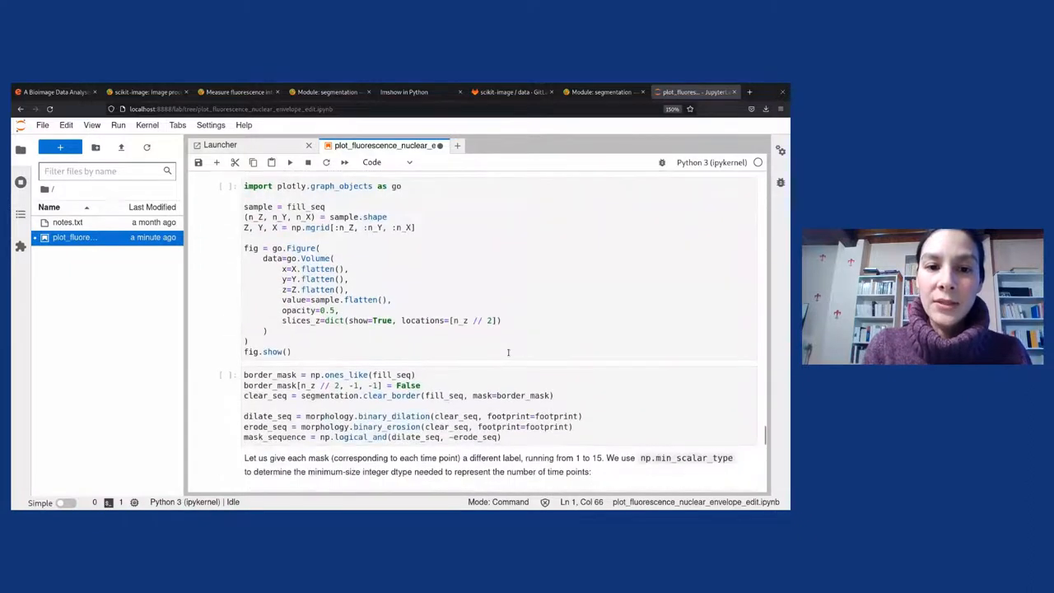
mouse_move(488, 156)
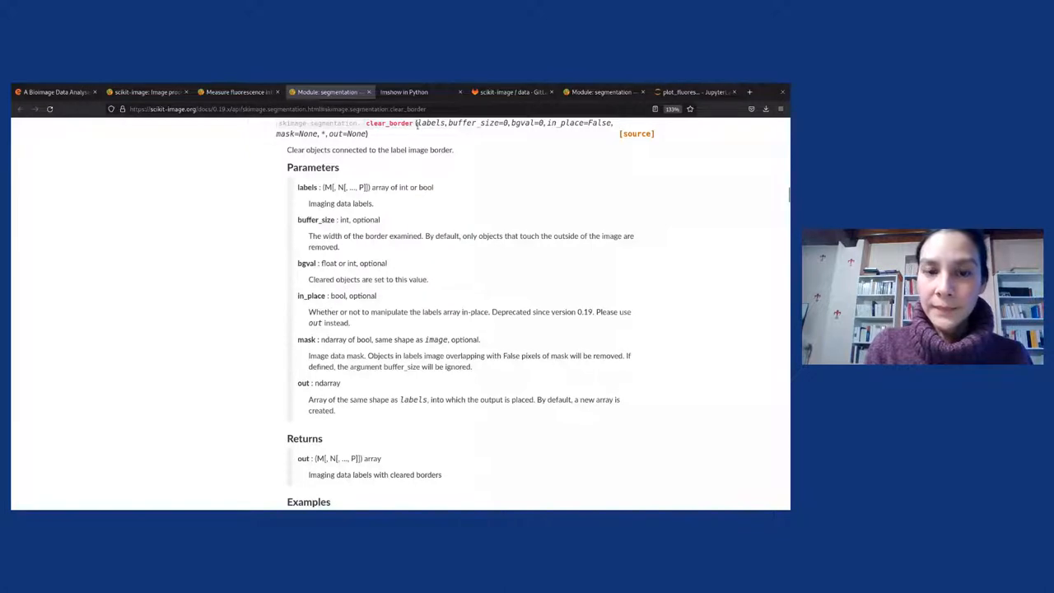
mouse_move(443, 147)
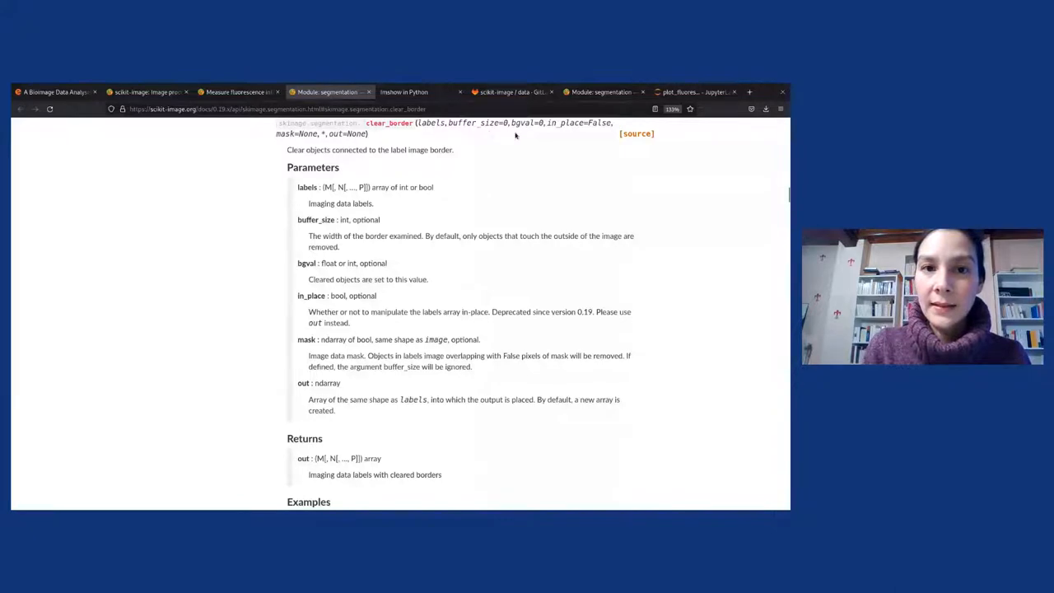
double_click(295, 133)
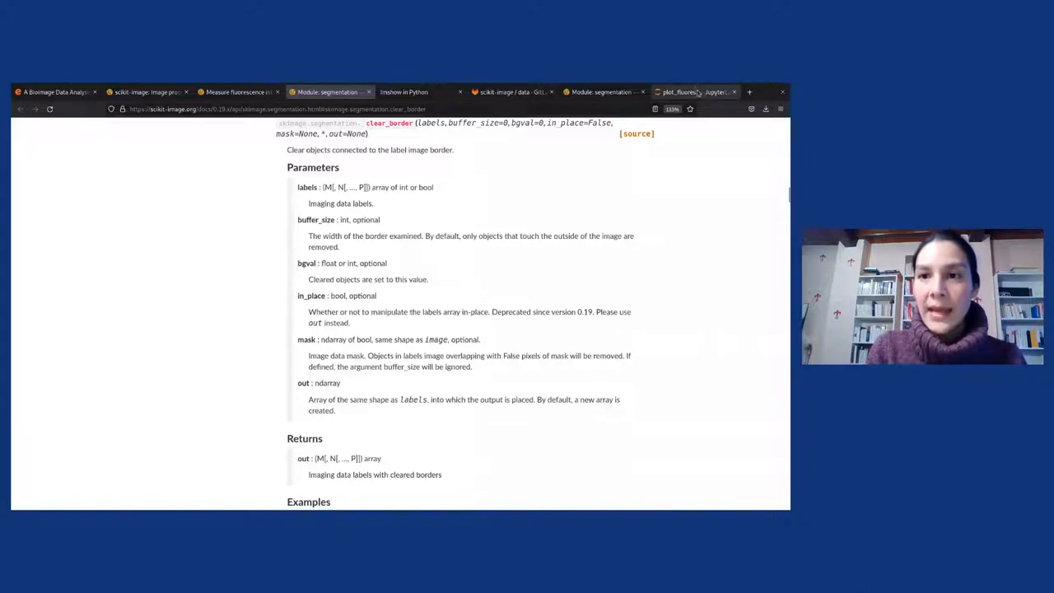
- Return to the notebook, view the 3D volume figure, and scroll to the border-clearing mask cell
click(692, 91)
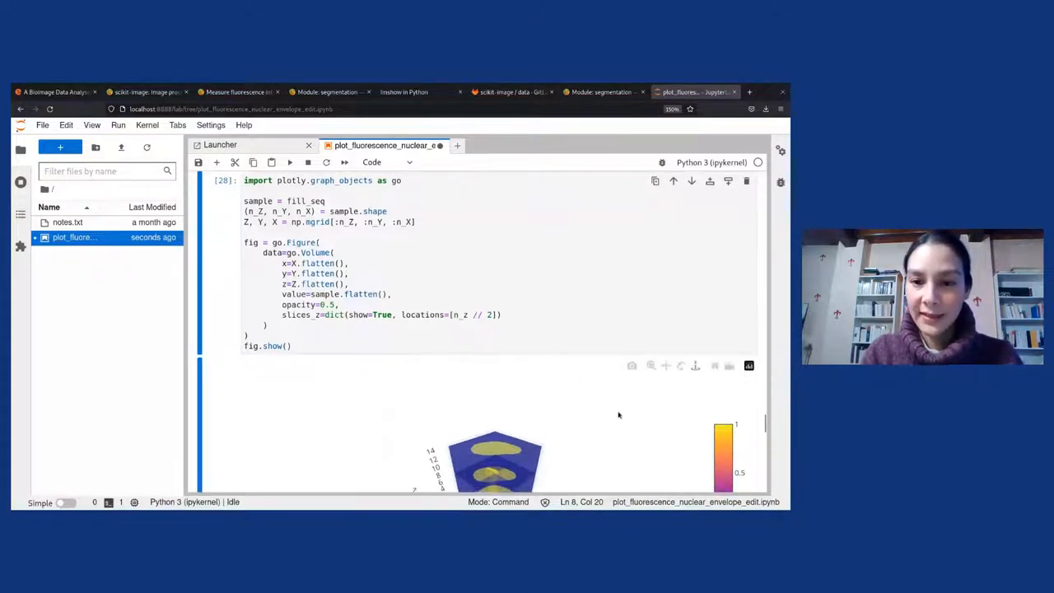
scroll(down, 3)
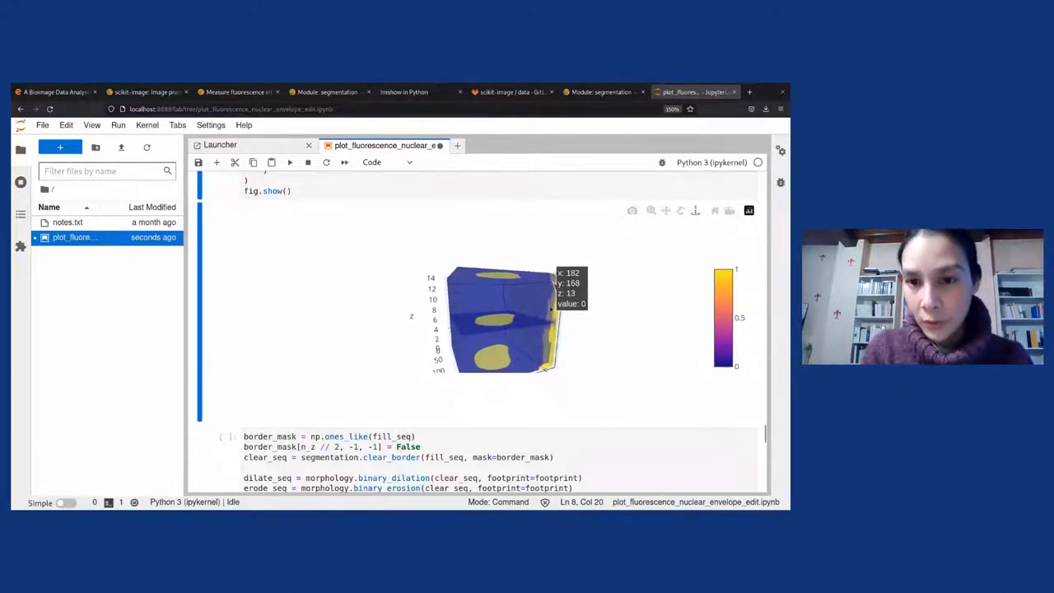
mouse_move(611, 333)
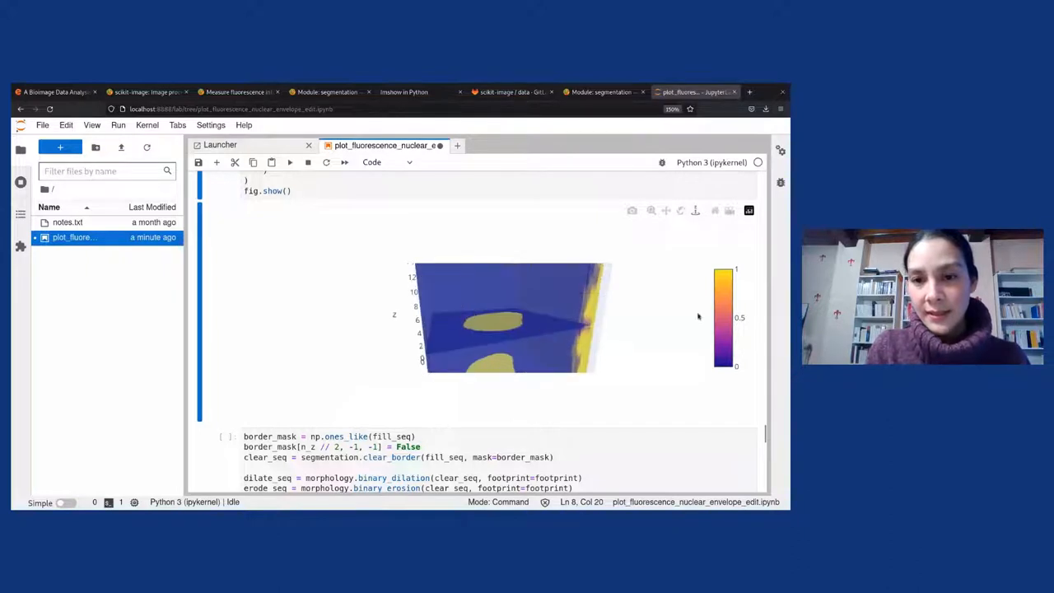
scroll(down, 3)
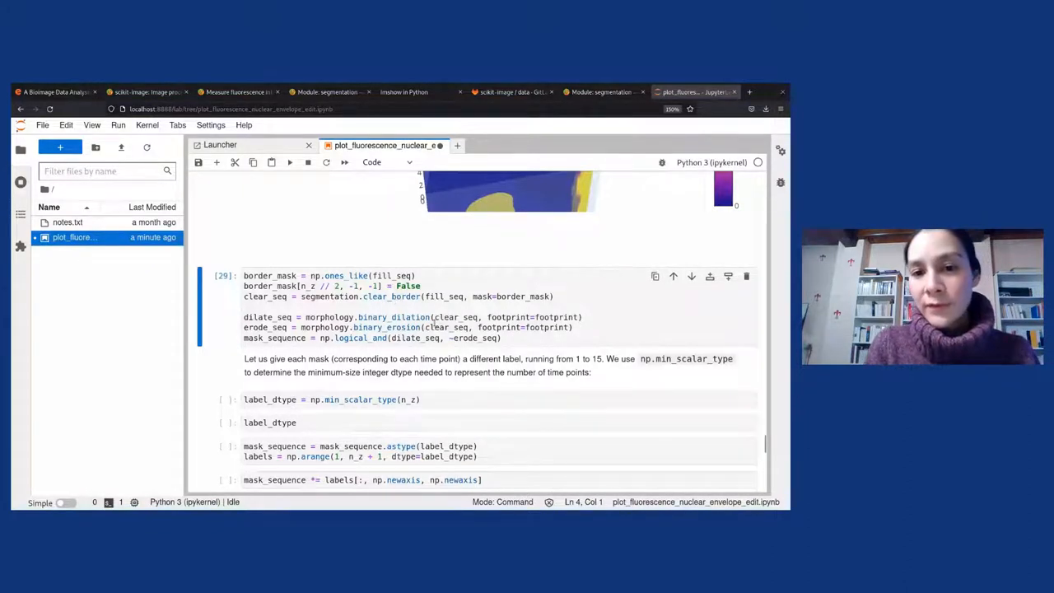
- Run the min_scalar_type, uint8 cast and label-multiplication cells for labels 1 to 15
click(482, 317)
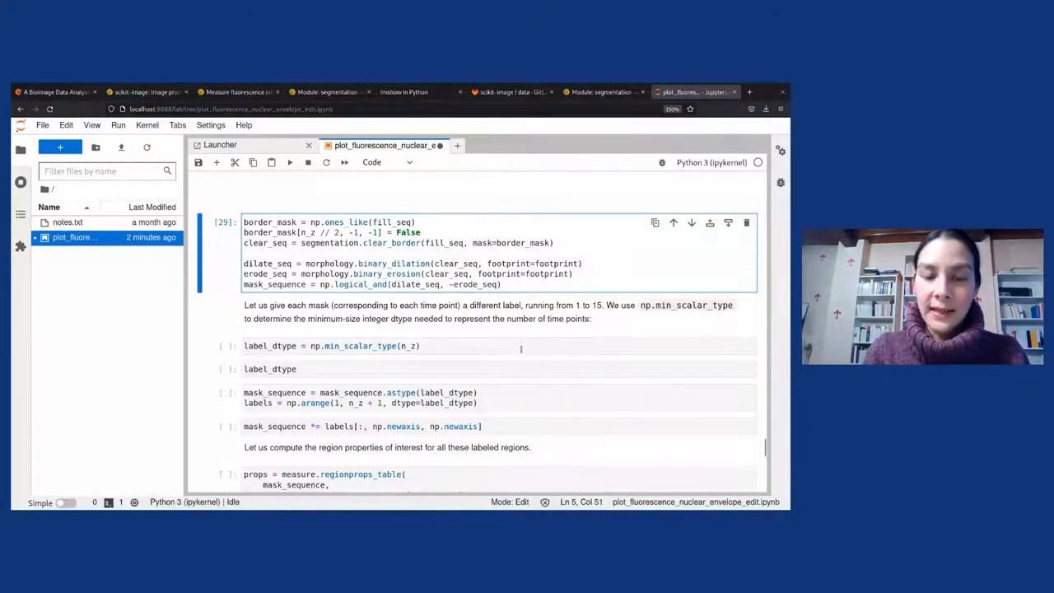
key(shift+enter)
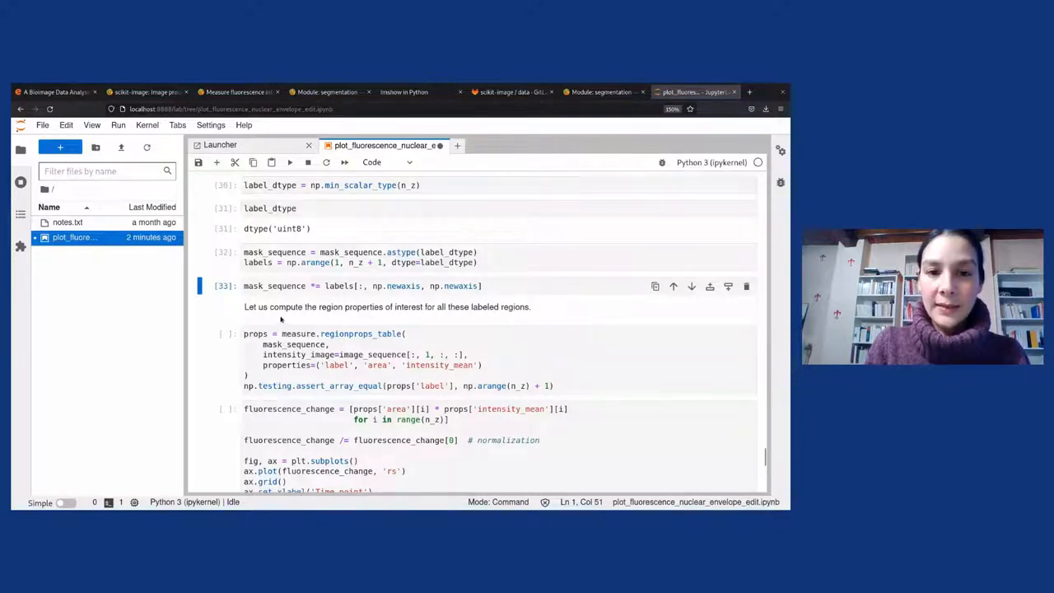
mouse_move(360, 322)
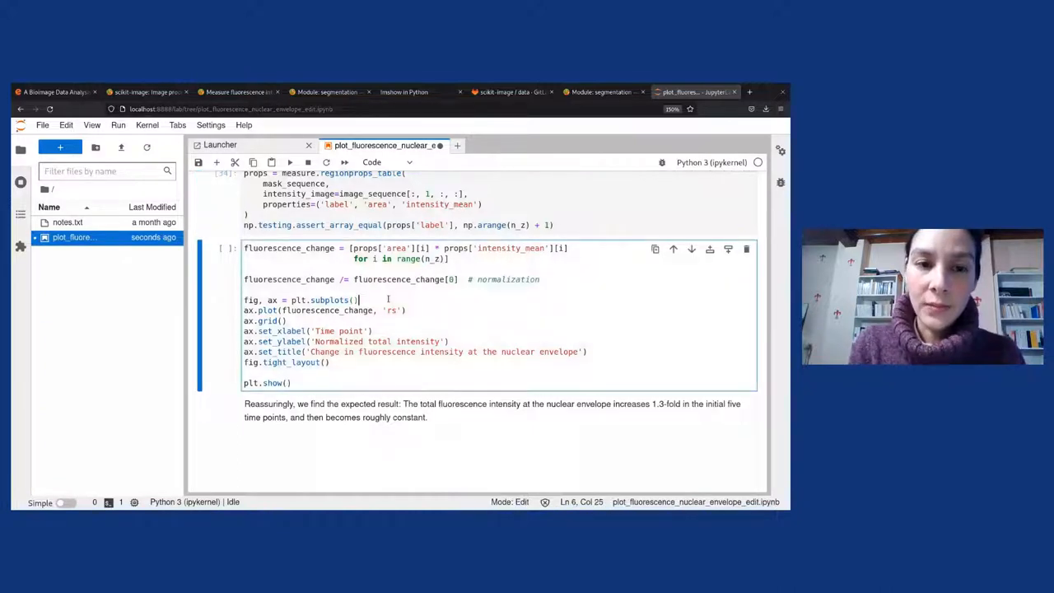
- Run the matplotlib cell and scroll through the red-square plot rising about 1.3-fold
key(shift+enter)
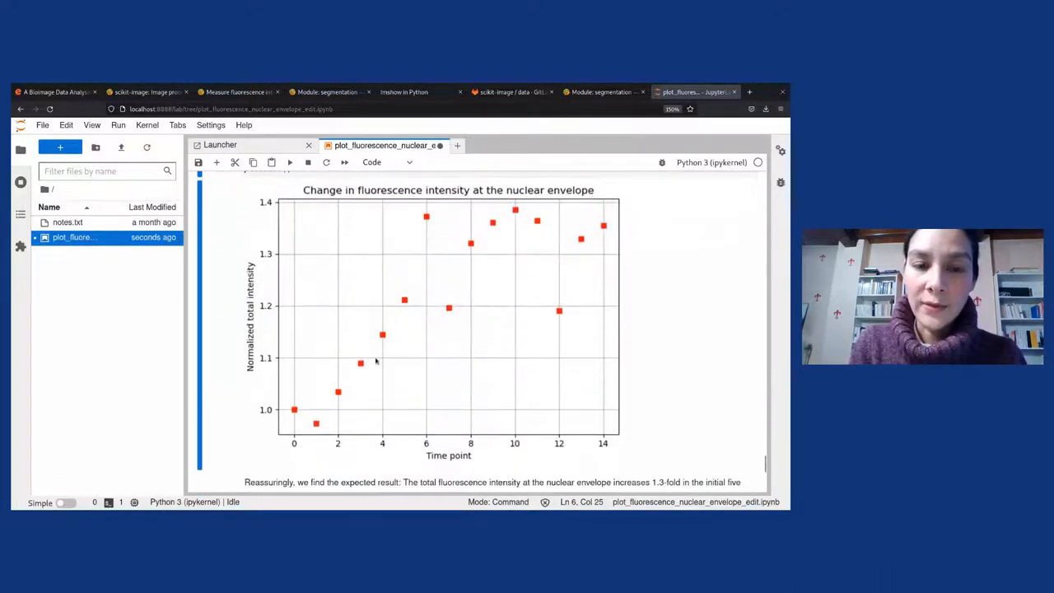
mouse_move(376, 316)
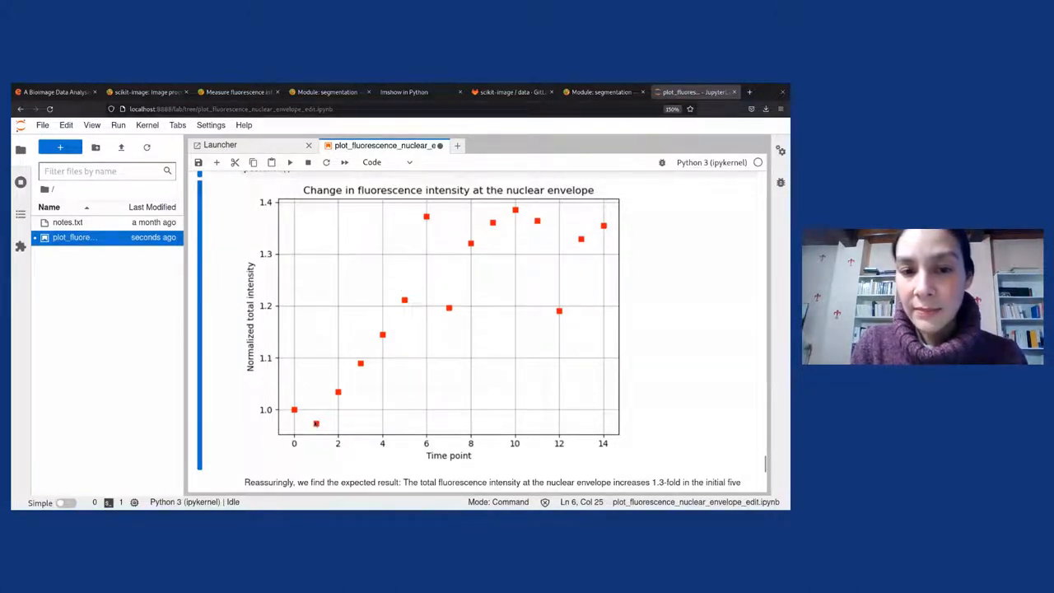
mouse_move(408, 286)
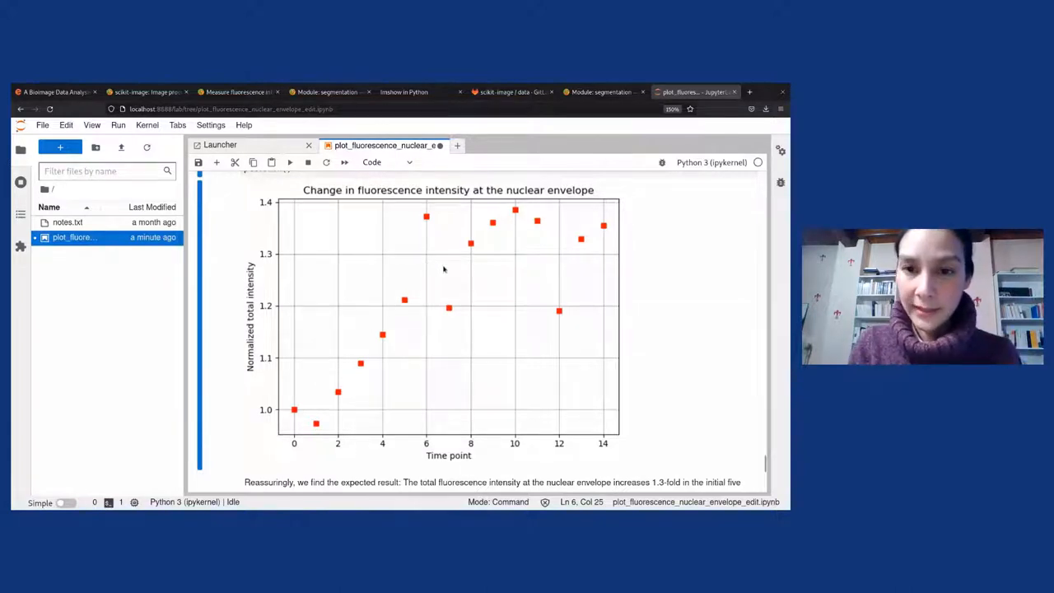
scroll(down, 3)
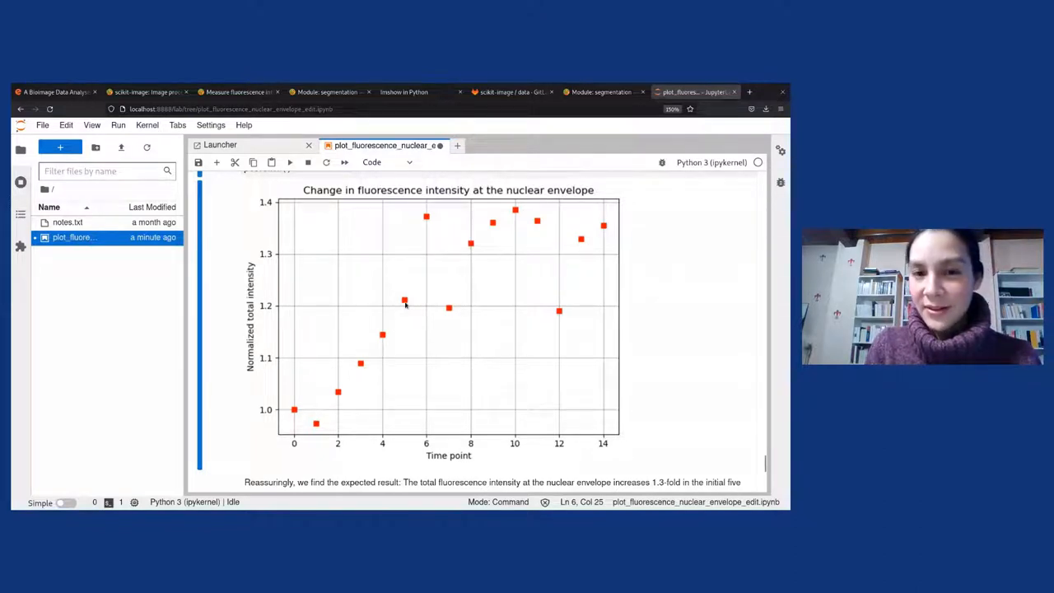
scroll(down, 3)
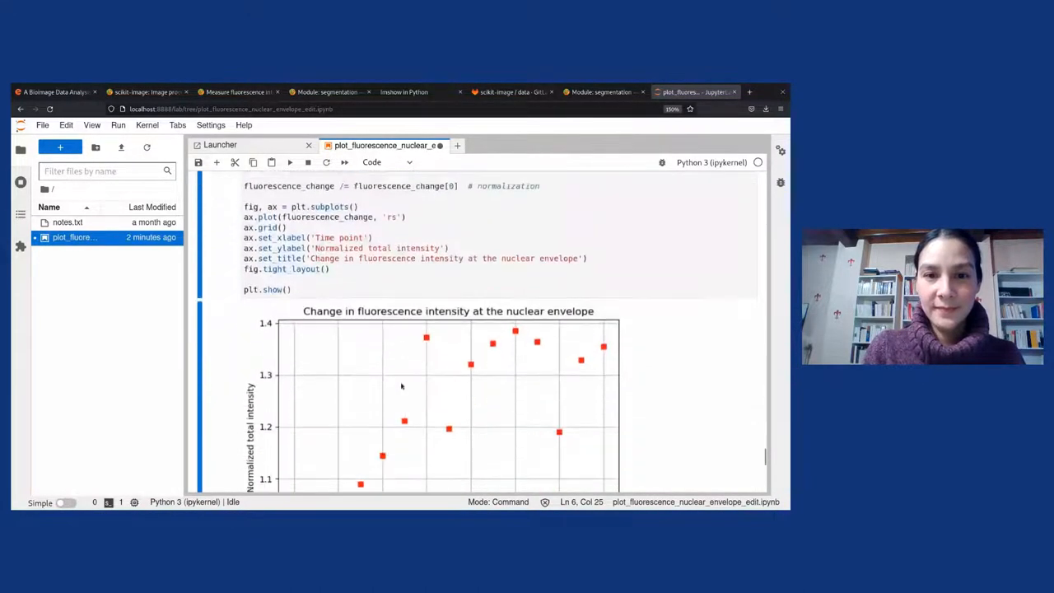
scroll(down, 3)
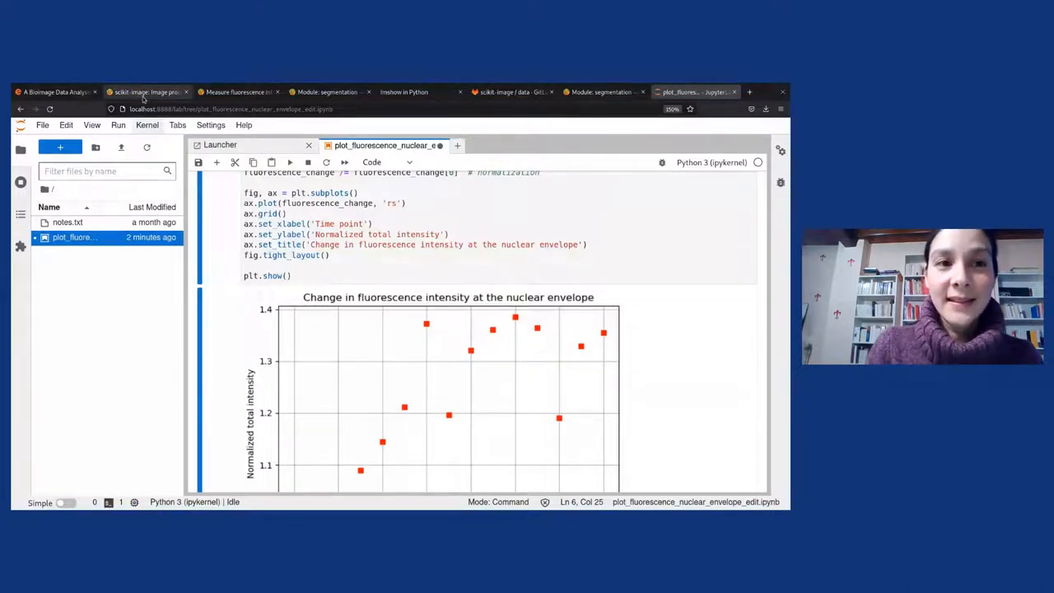
- Switch to the scikit-image homepage tab in Firefox
click(146, 91)
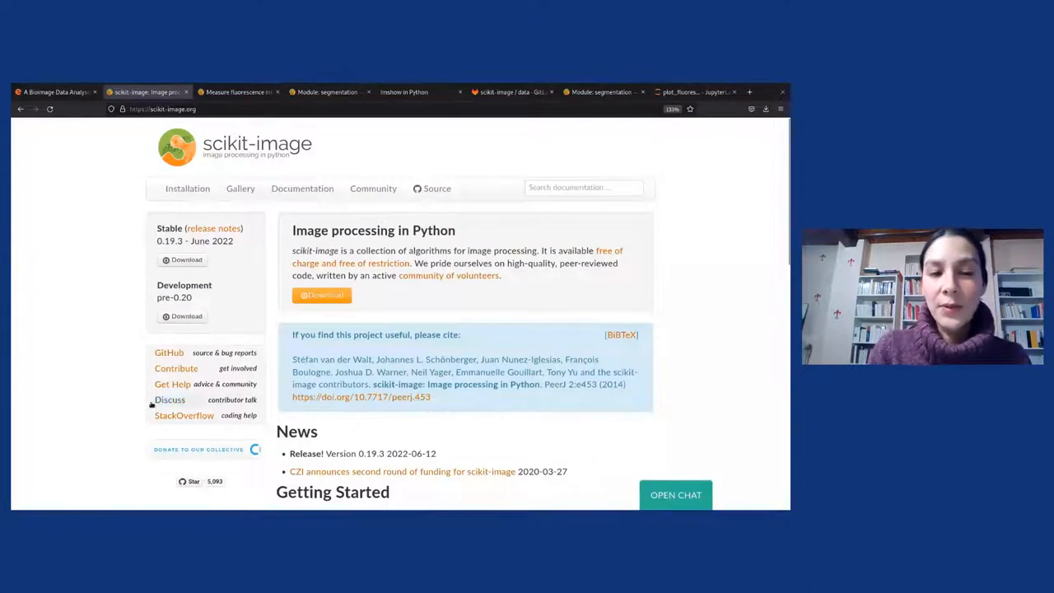
mouse_move(169, 400)
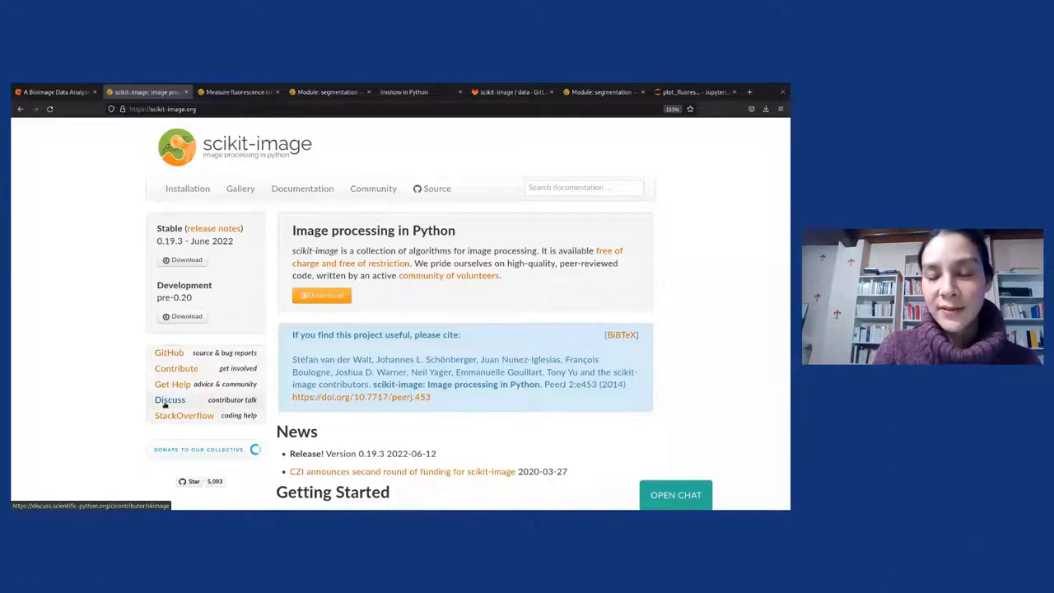
mouse_move(84, 153)
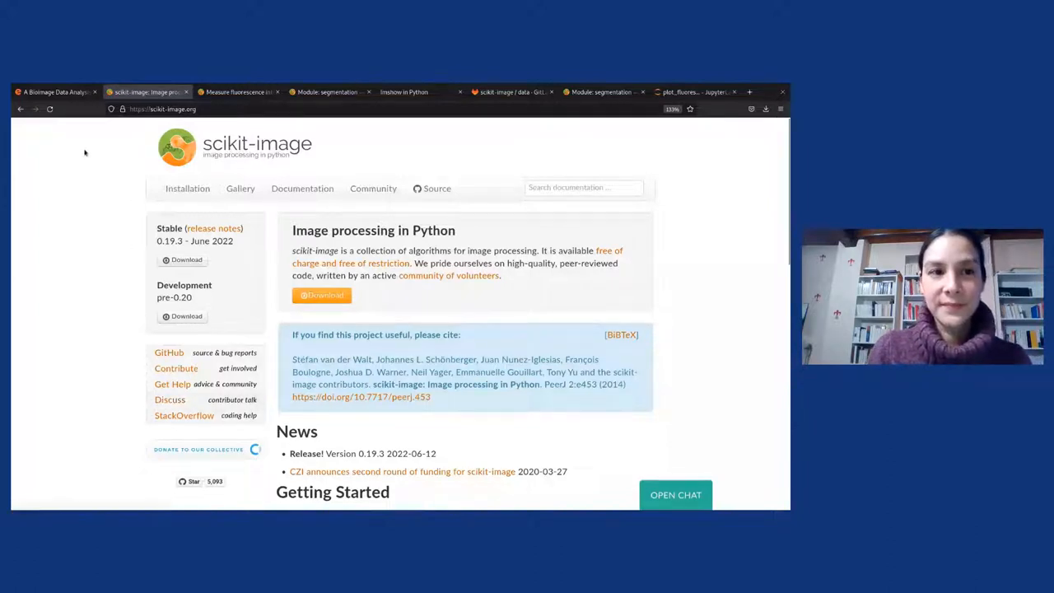